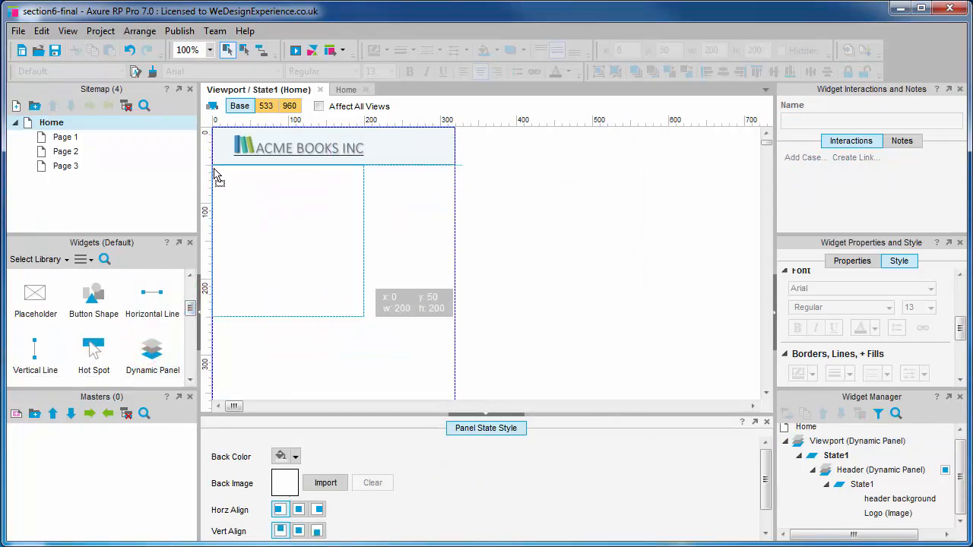
Place a dynamic panel named Content below the header, sized 320 by 200.
click(288, 240)
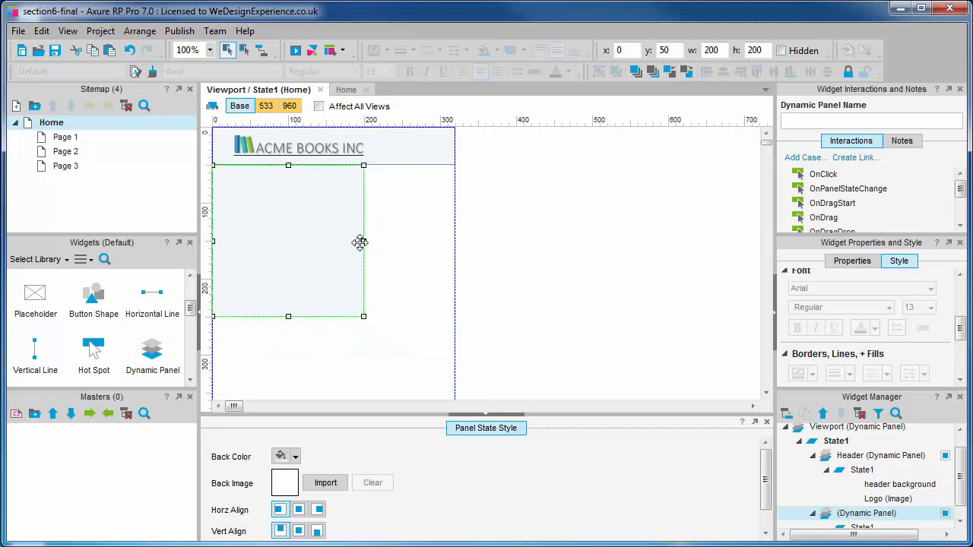
drag(363, 242, 455, 243)
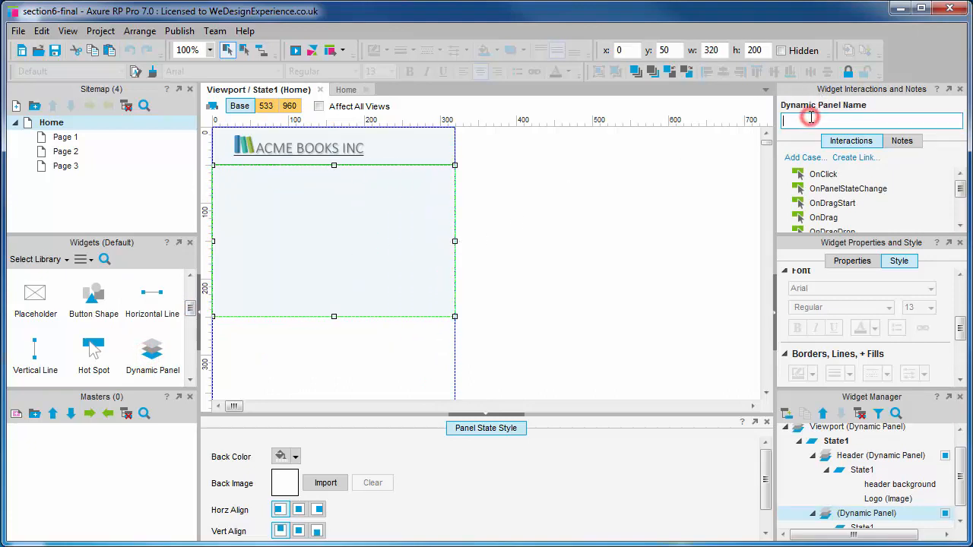
text(Content)
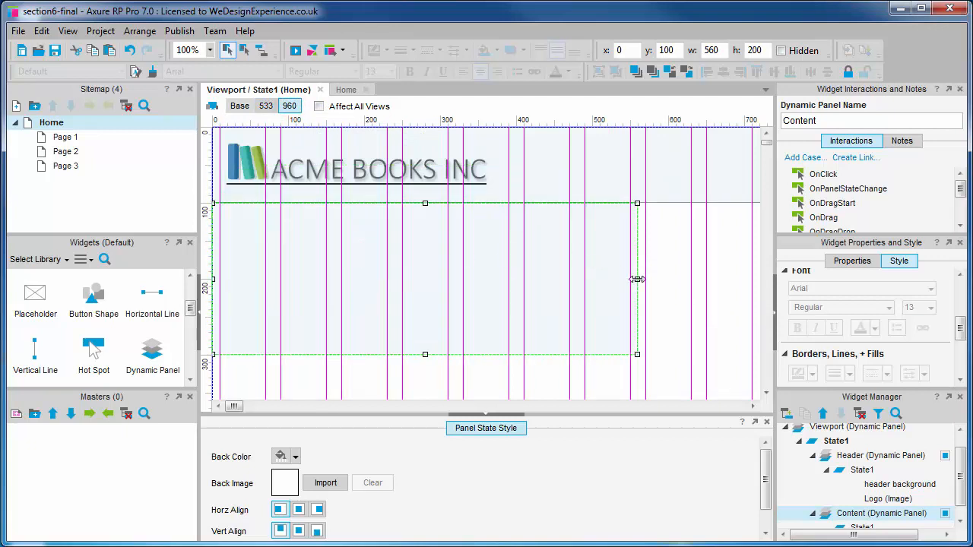
Widen the Content panel to 950 in the 960 adaptive view.
drag(637, 280, 730, 280)
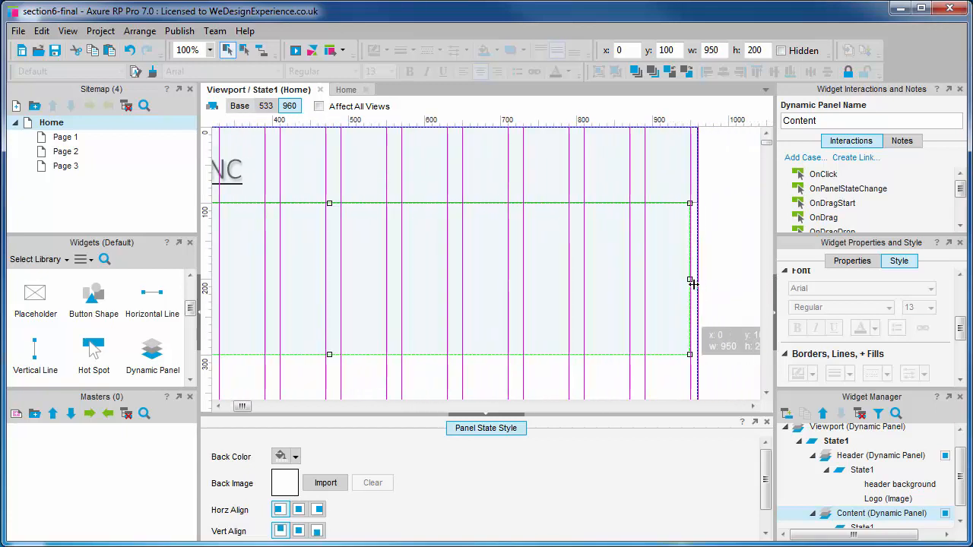
drag(692, 281, 696, 281)
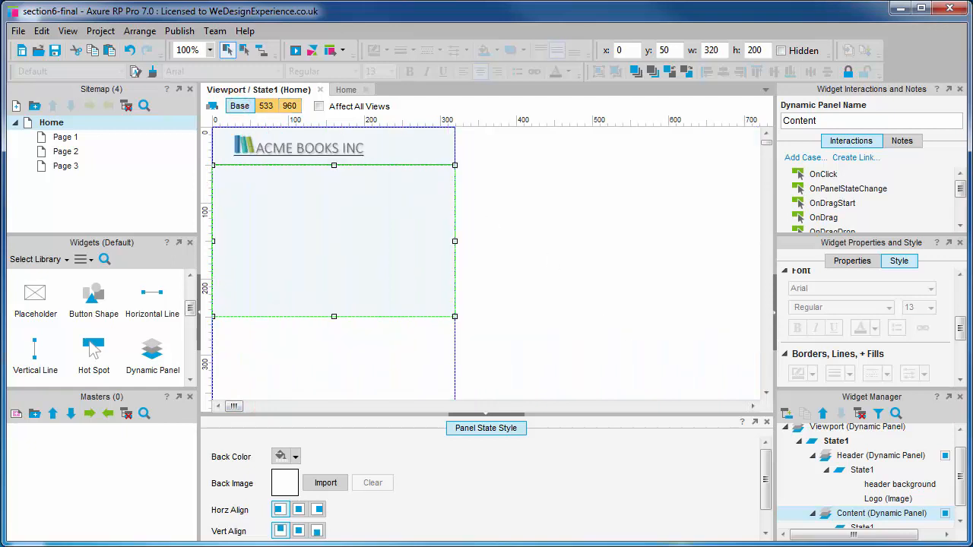
mouse_move(487, 20)
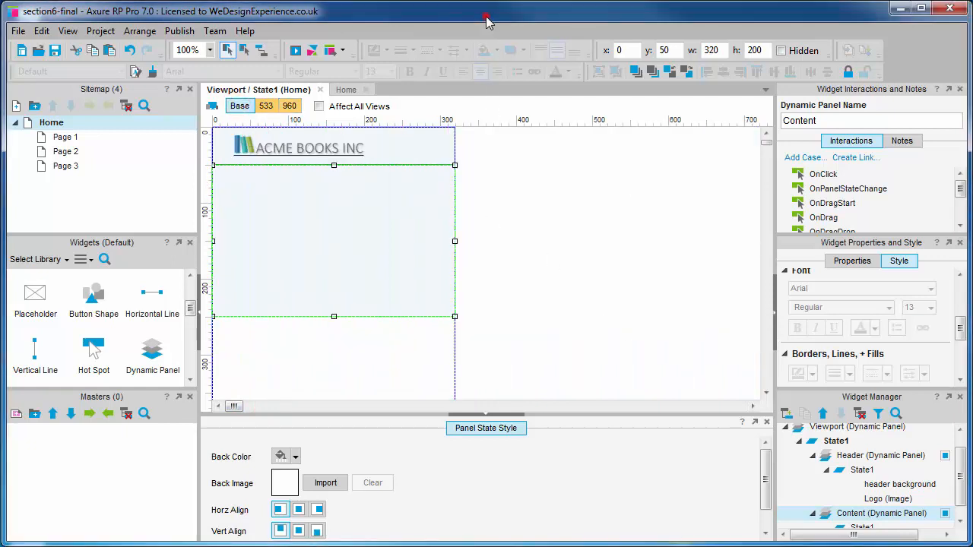
mouse_move(310, 234)
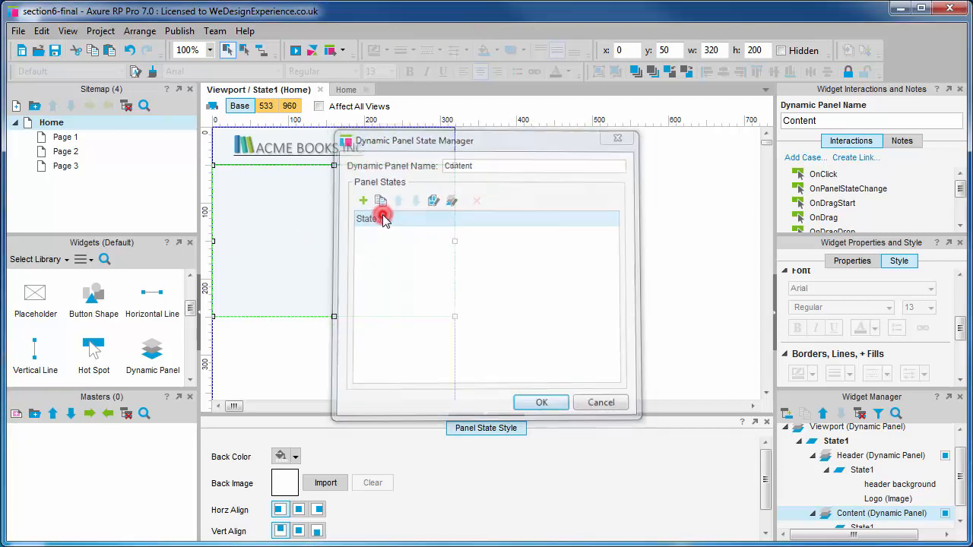
Fill Content's State1 with a Page 1 heading and lorem ipsum paragraph at size 16.
click(539, 402)
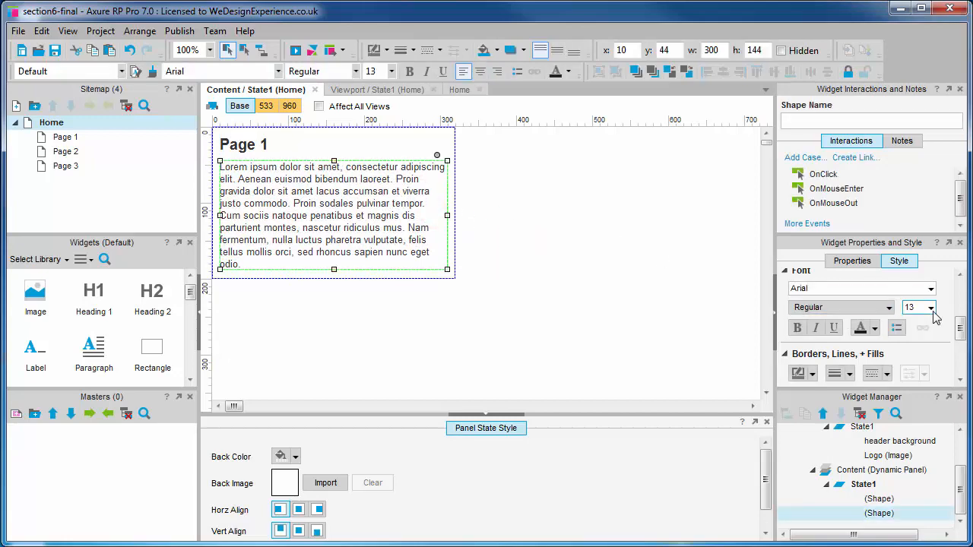
click(931, 307)
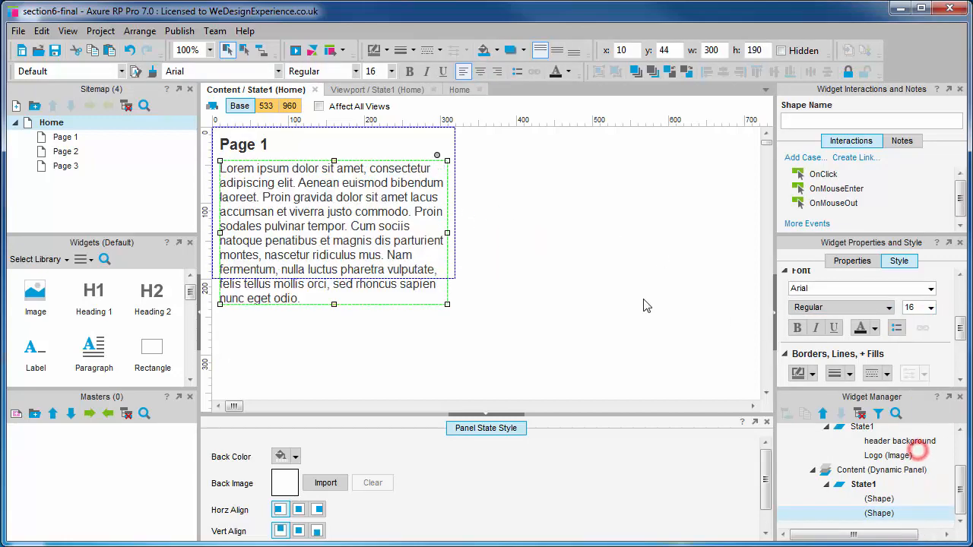
mouse_move(243, 225)
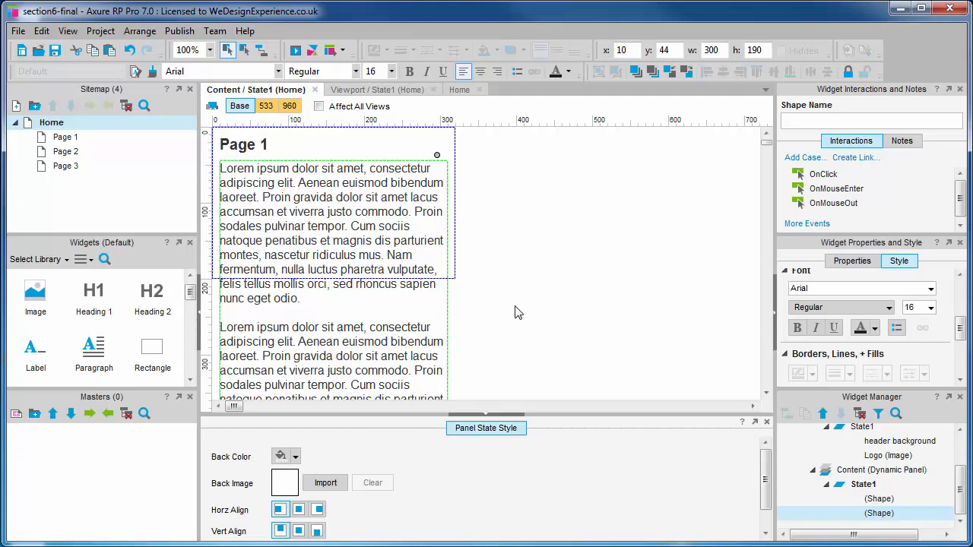
In the 960 view make paragraphs 620 wide at size 14 and the Page 1 heading bold 20.
scroll(down, 3)
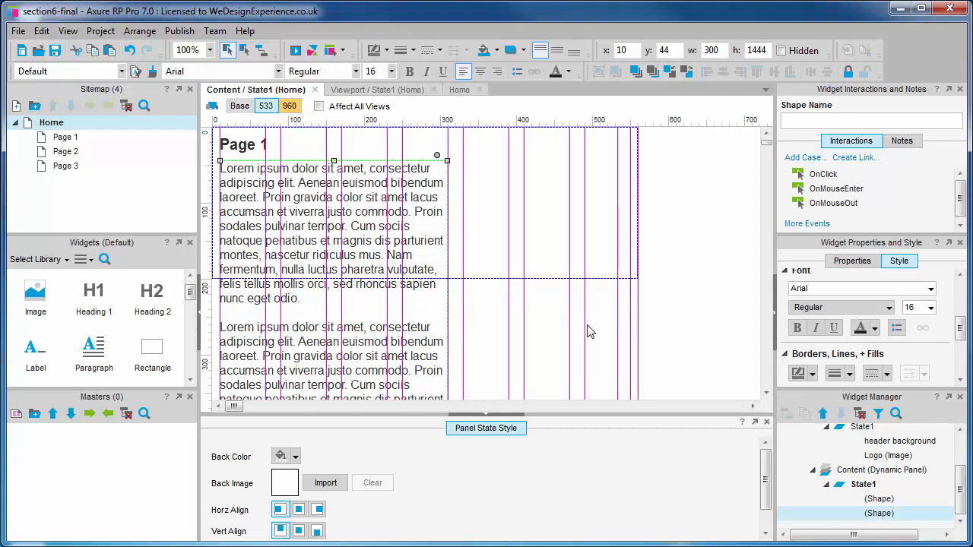
scroll(down, 3)
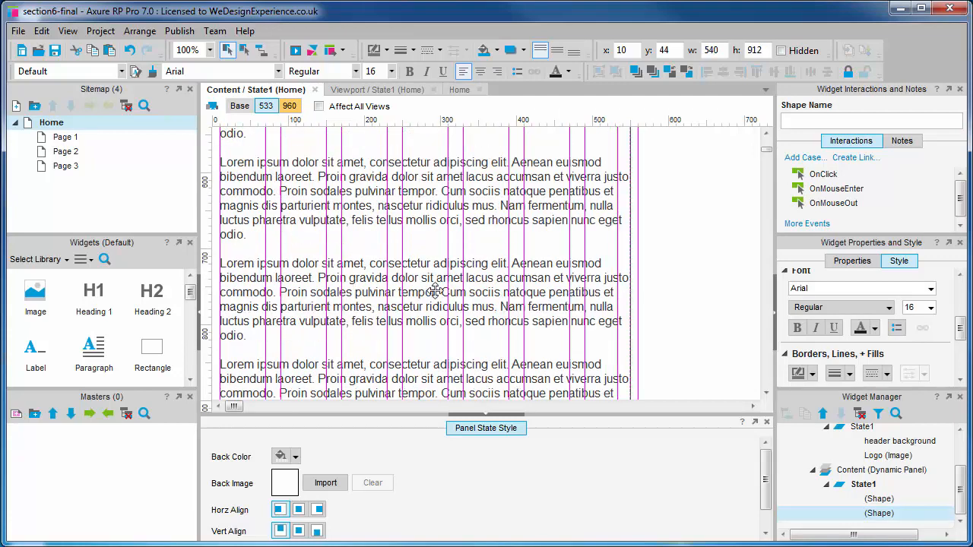
scroll(down, 3)
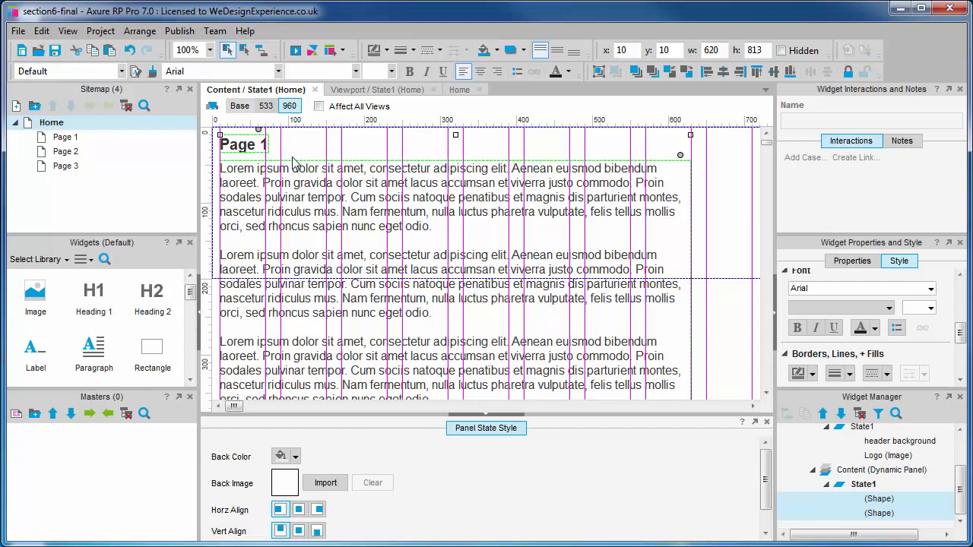
click(243, 143)
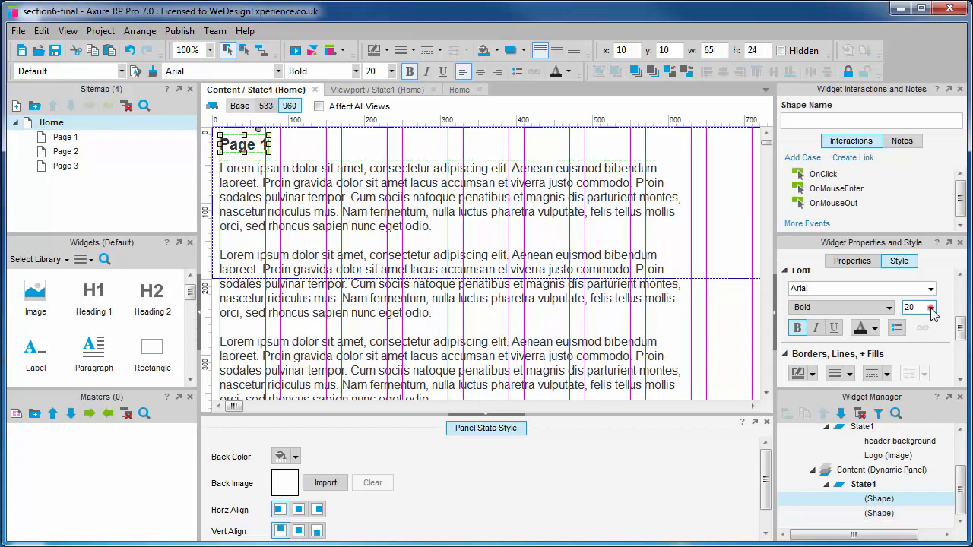
click(935, 307)
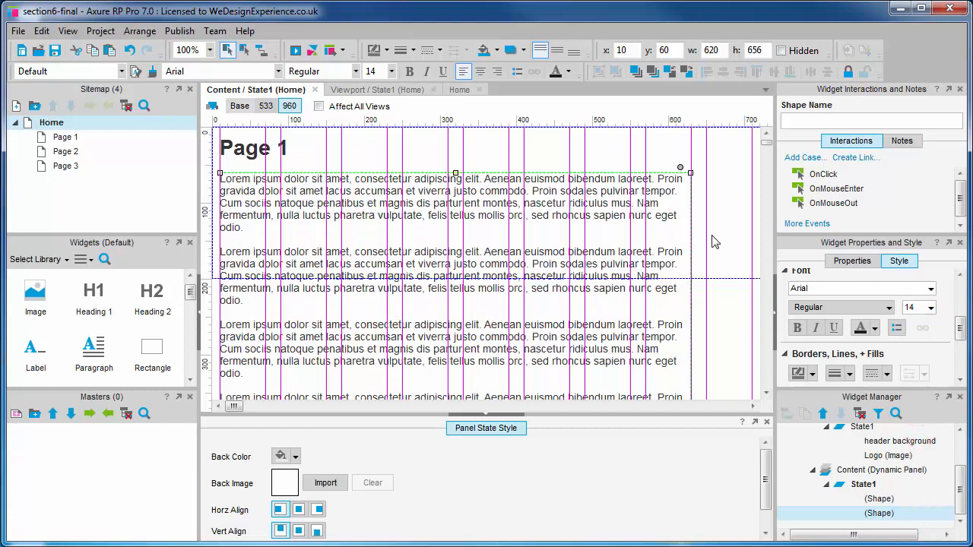
mouse_move(733, 245)
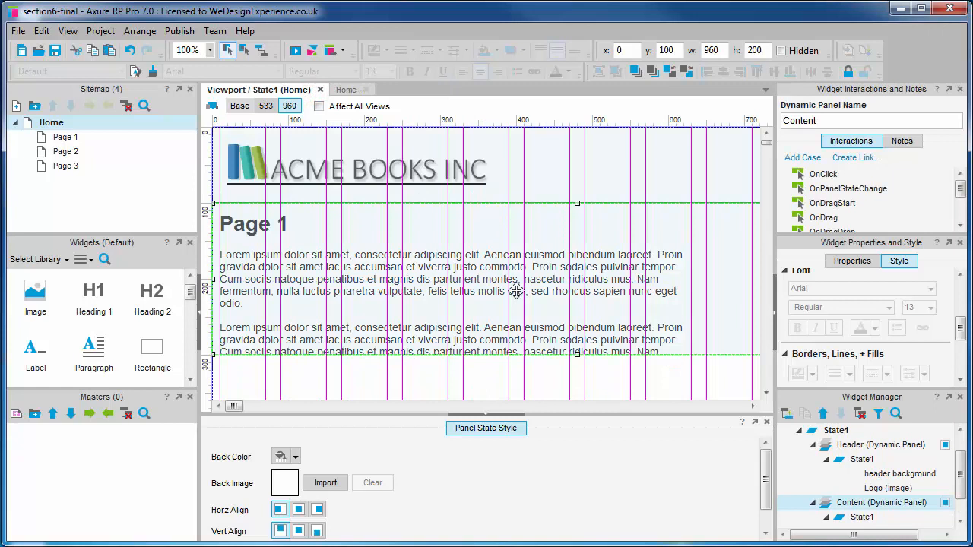
mouse_move(473, 249)
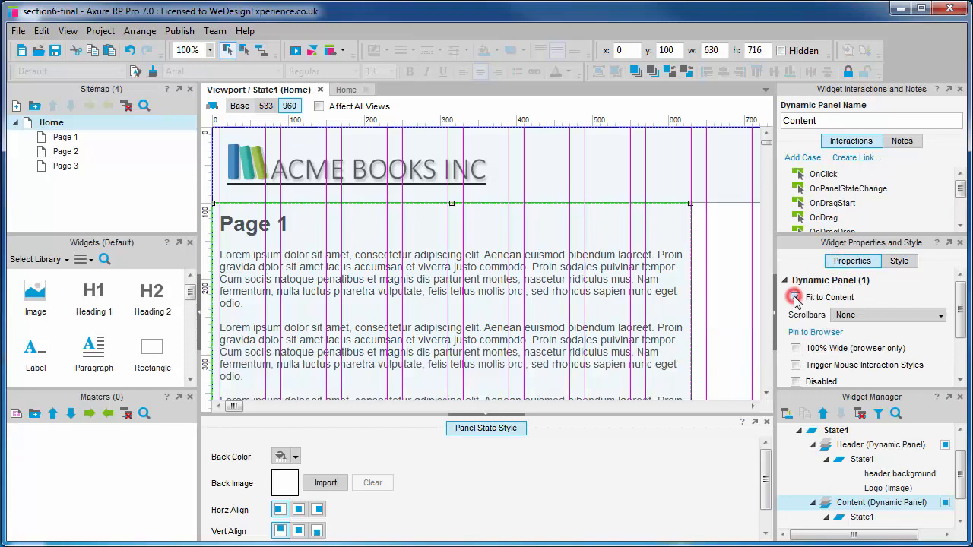
Make the Content panel fit its content and preview the Home page in the browser.
click(796, 297)
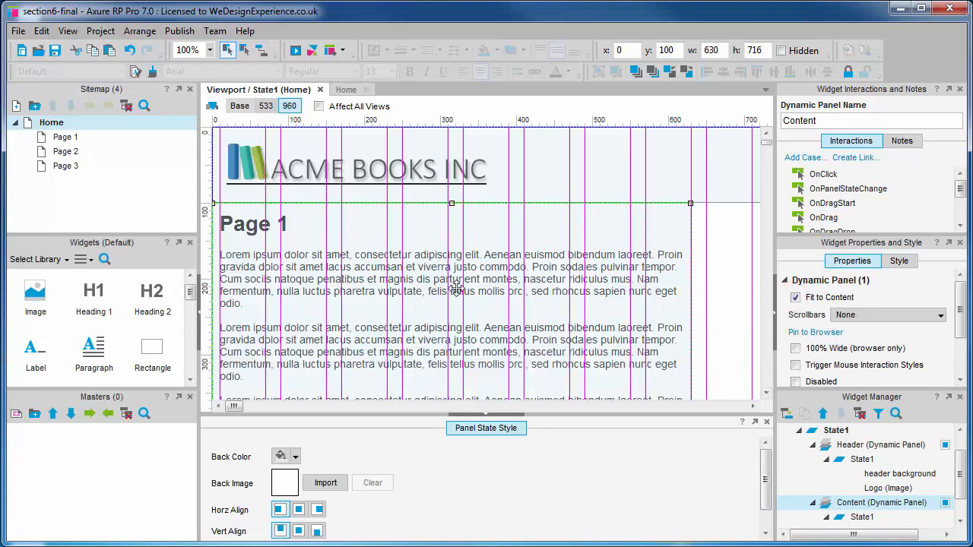
scroll(down, 3)
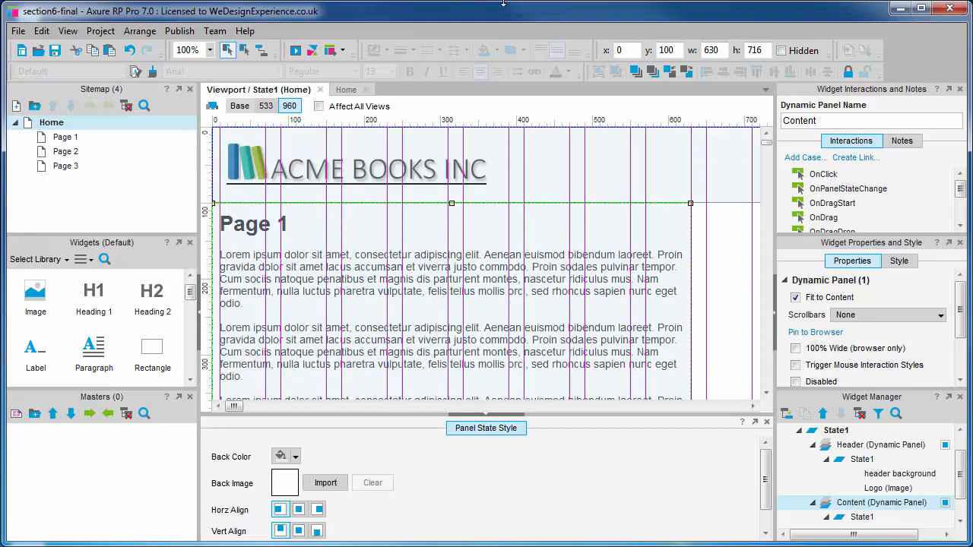
click(295, 49)
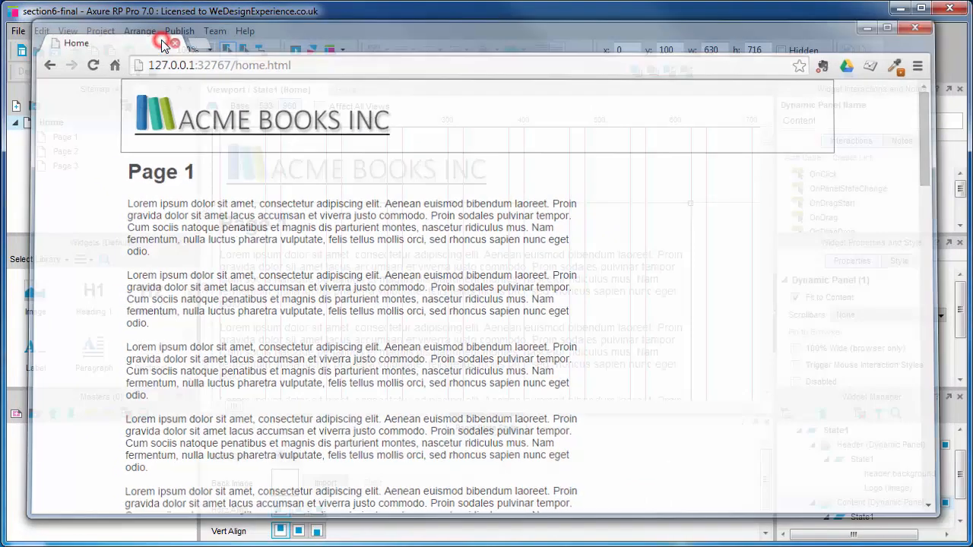
Close the Chrome preview of the ACME Books prototype.
click(171, 44)
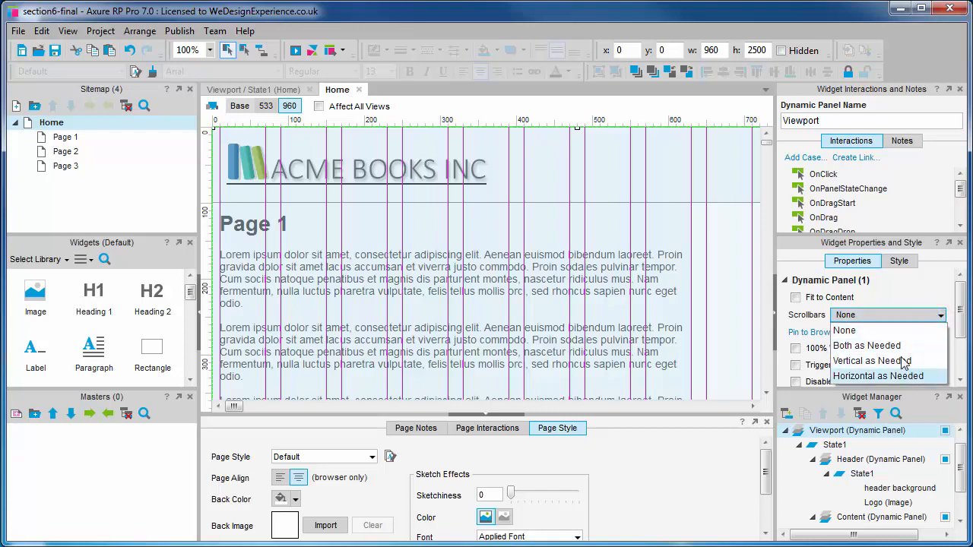
mouse_move(873, 362)
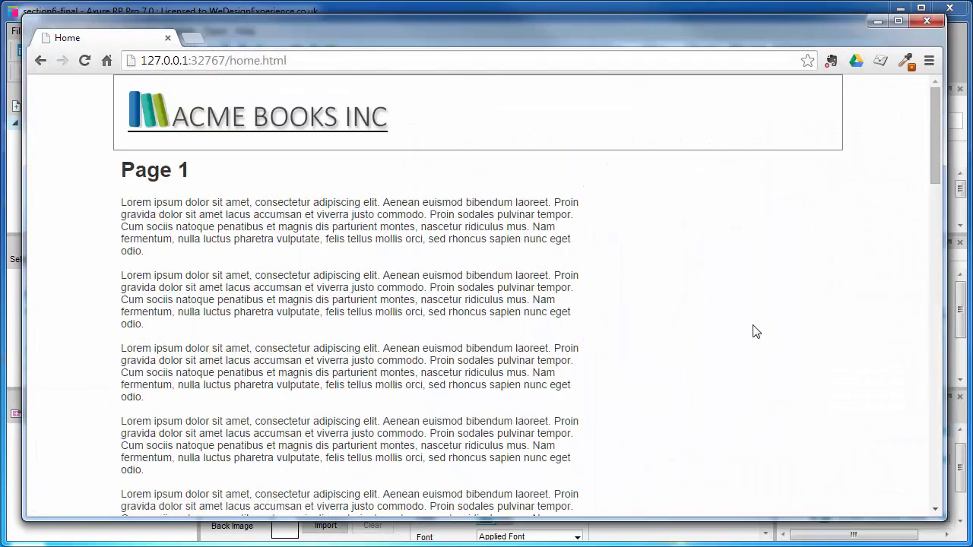
mouse_move(913, 228)
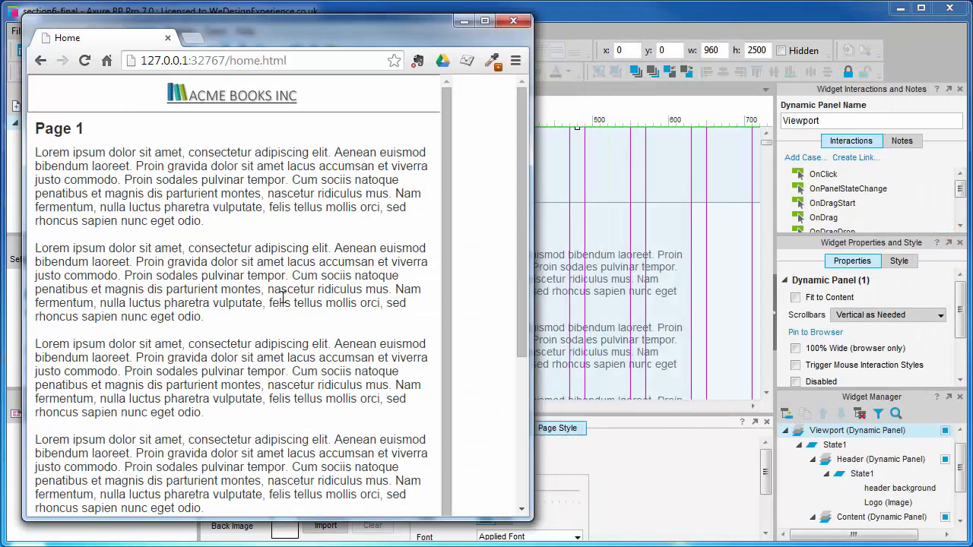
mouse_move(295, 338)
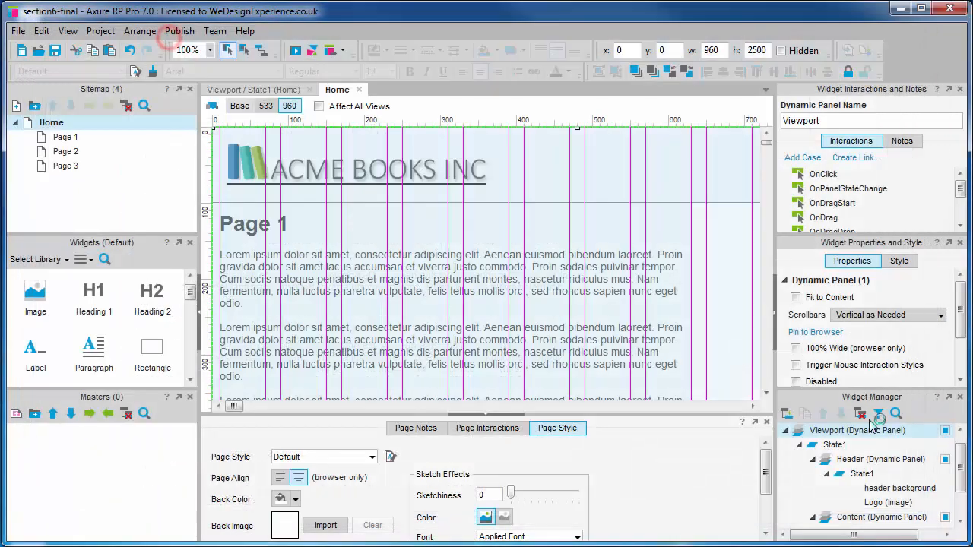
Set the Viewport panel's scrollbar option and name the OnDrag case 'Move content panel'.
click(946, 315)
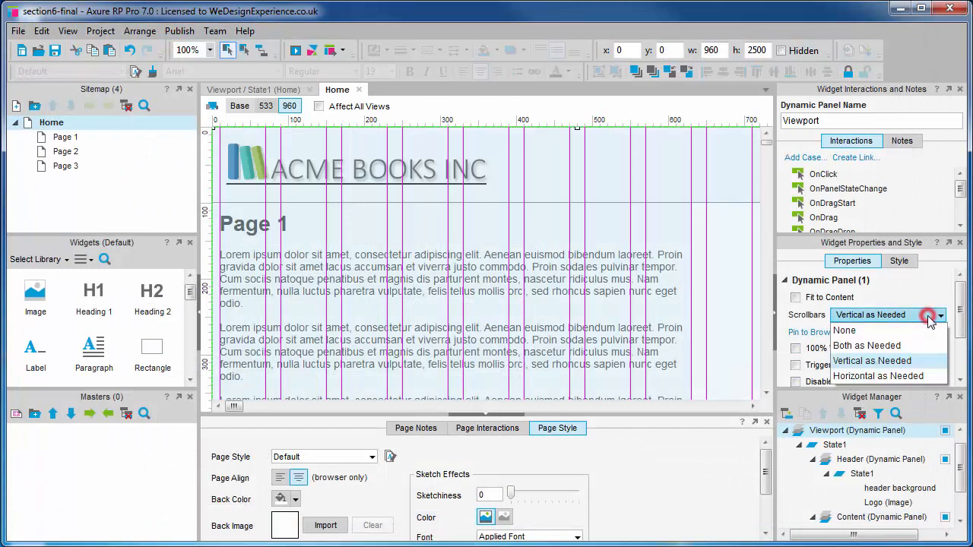
click(845, 332)
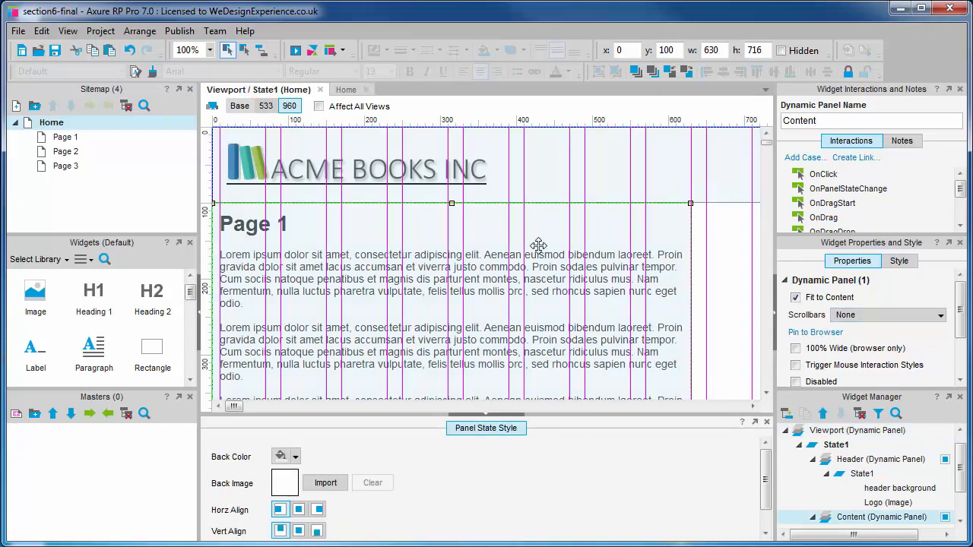
mouse_move(855, 164)
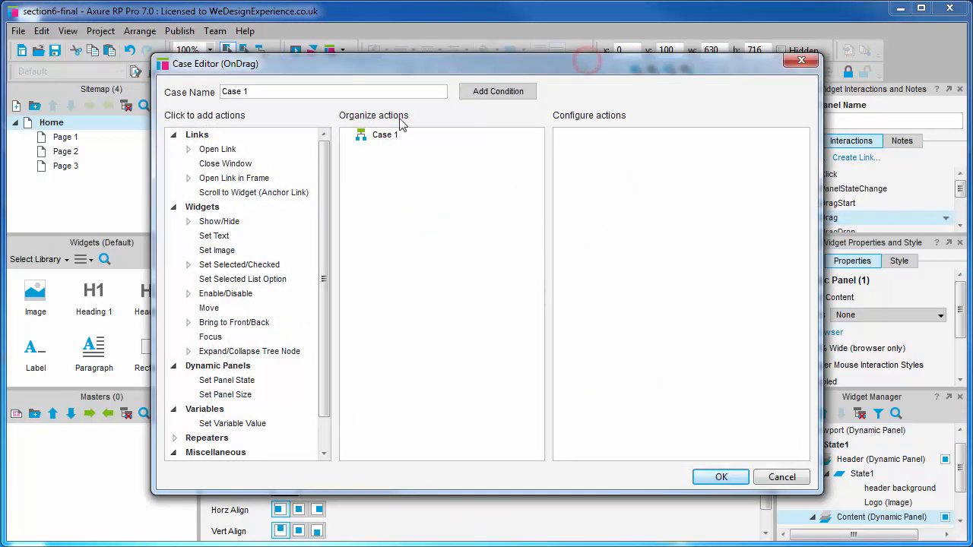
click(310, 91)
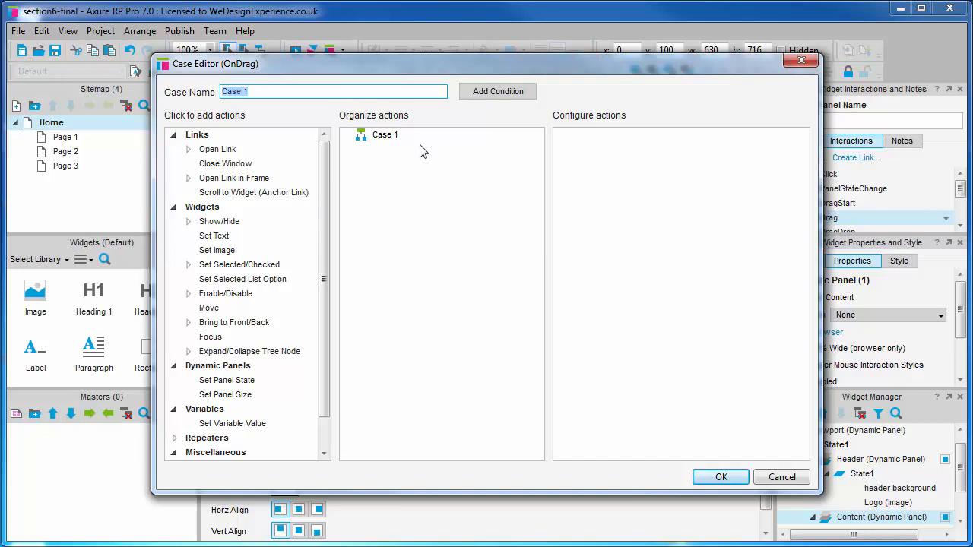
text(Move content panel)
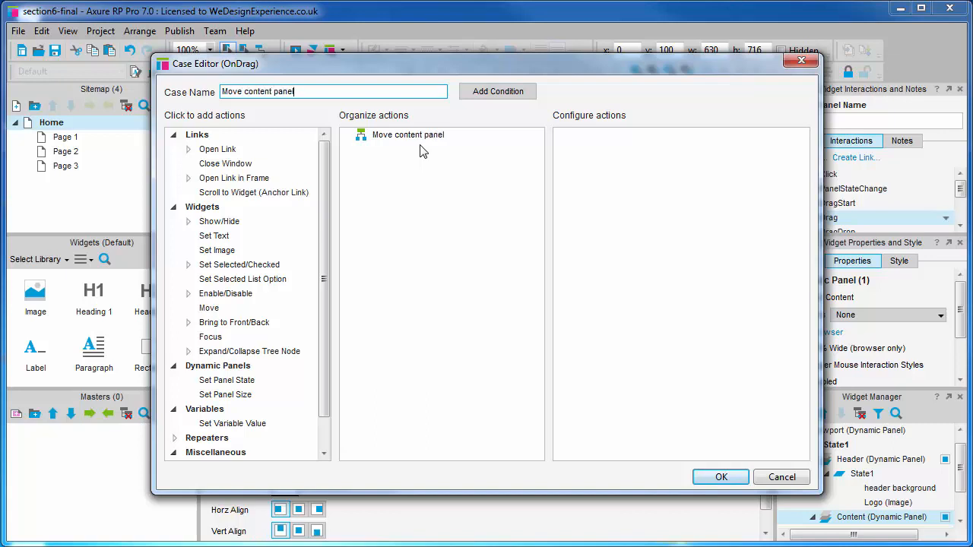
mouse_move(325, 212)
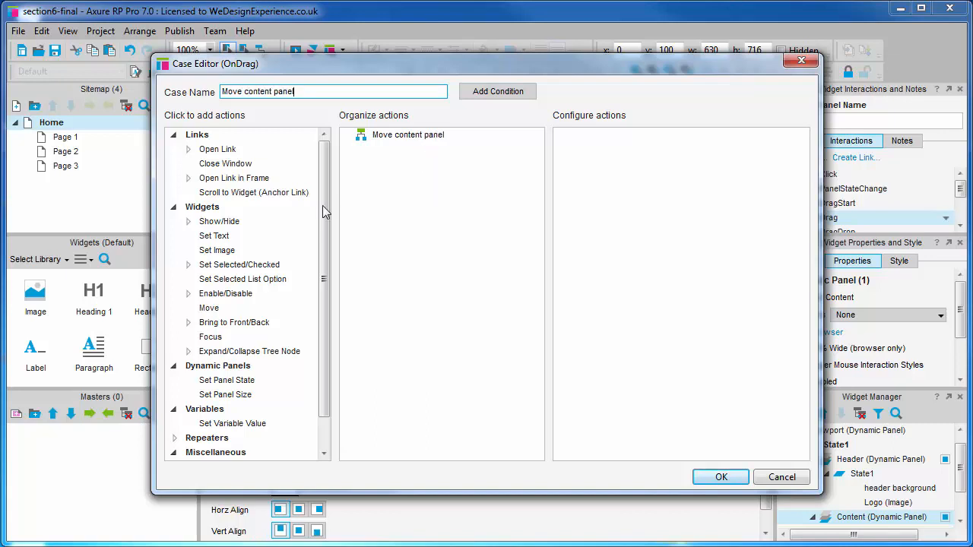
Add a Move action moving the Content panel with drag y.
click(209, 308)
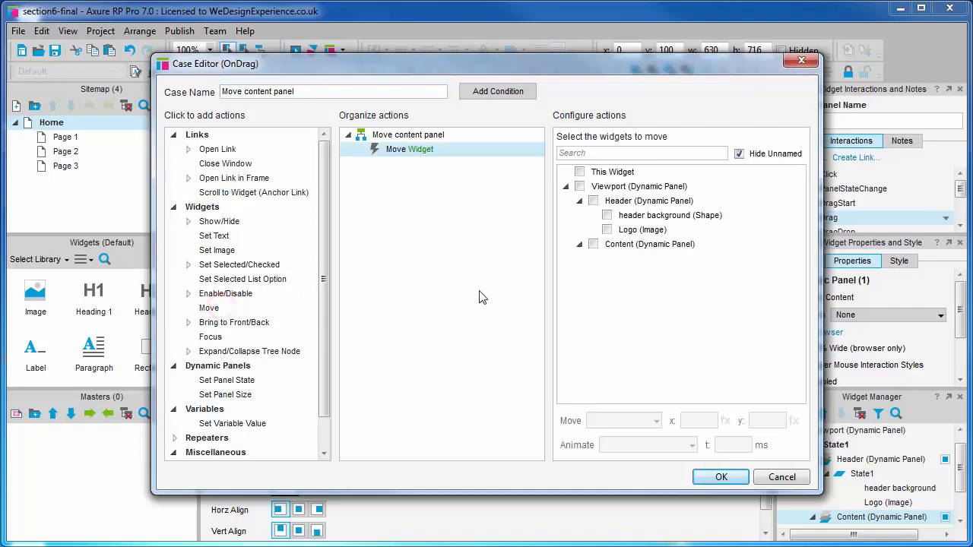
click(593, 243)
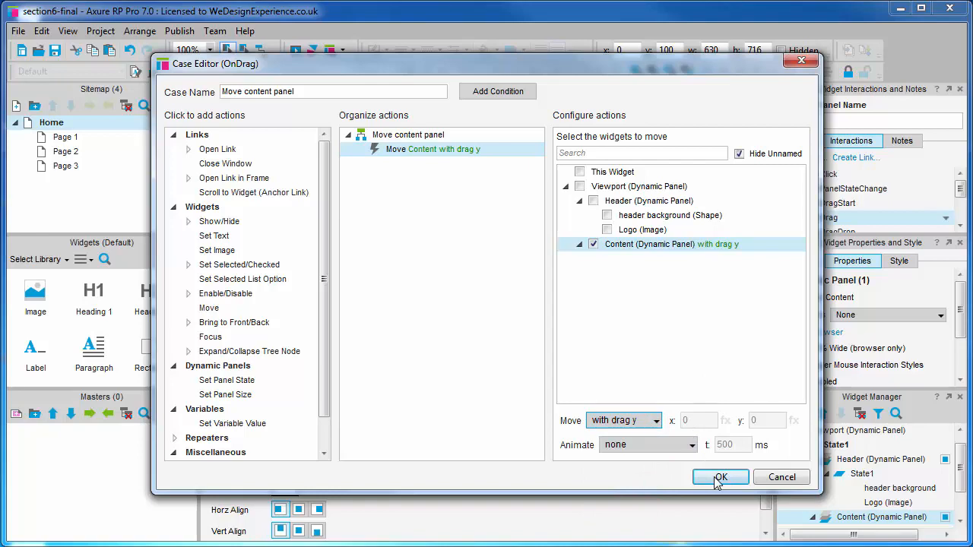
Save the drag case and try dragging the content in the Chrome preview.
click(721, 478)
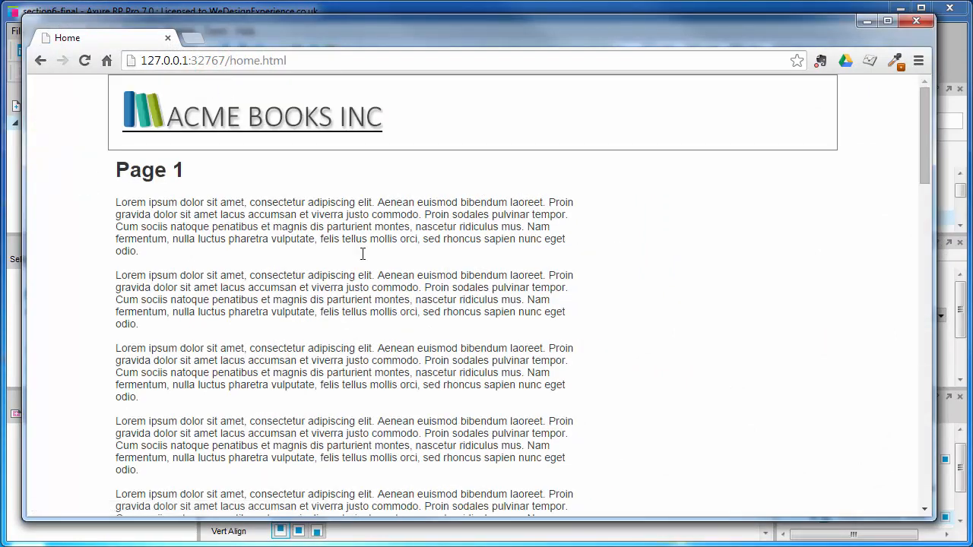
mouse_move(384, 327)
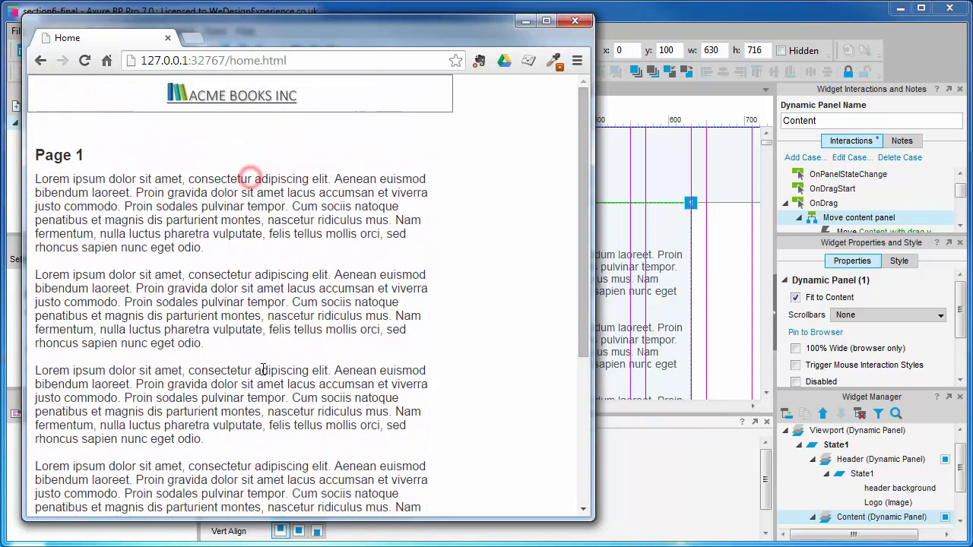
scroll(down, 3)
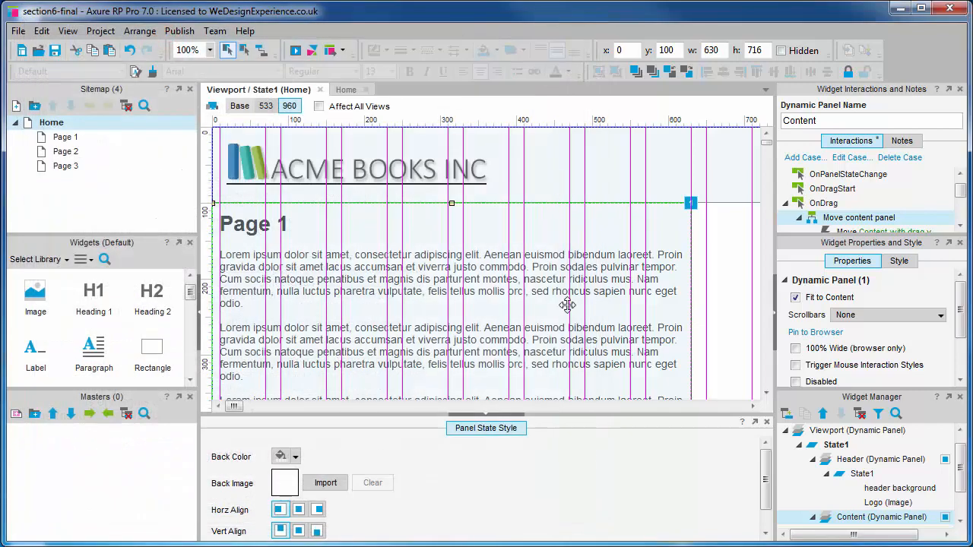
Move the Header panel after Content in layer order, then preview and close the browser.
click(888, 315)
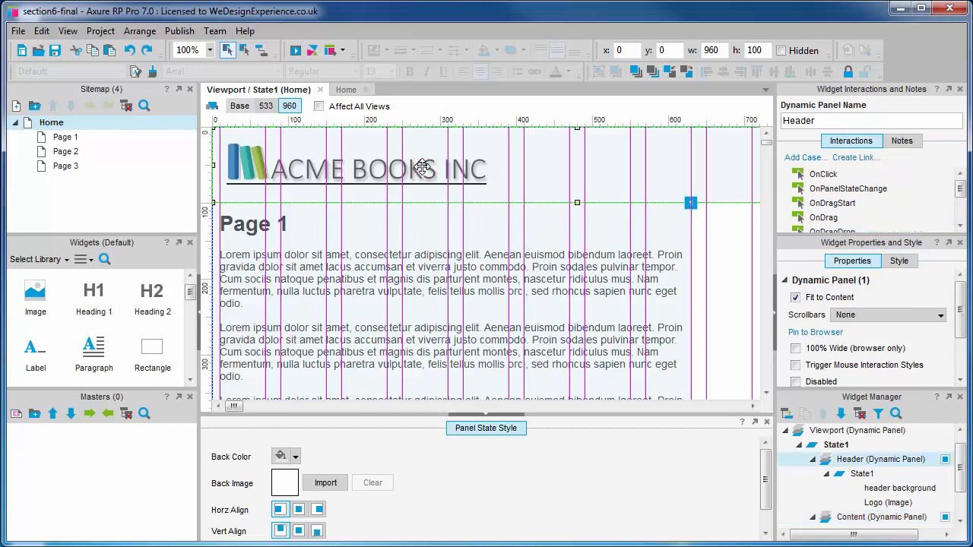
mouse_move(632, 71)
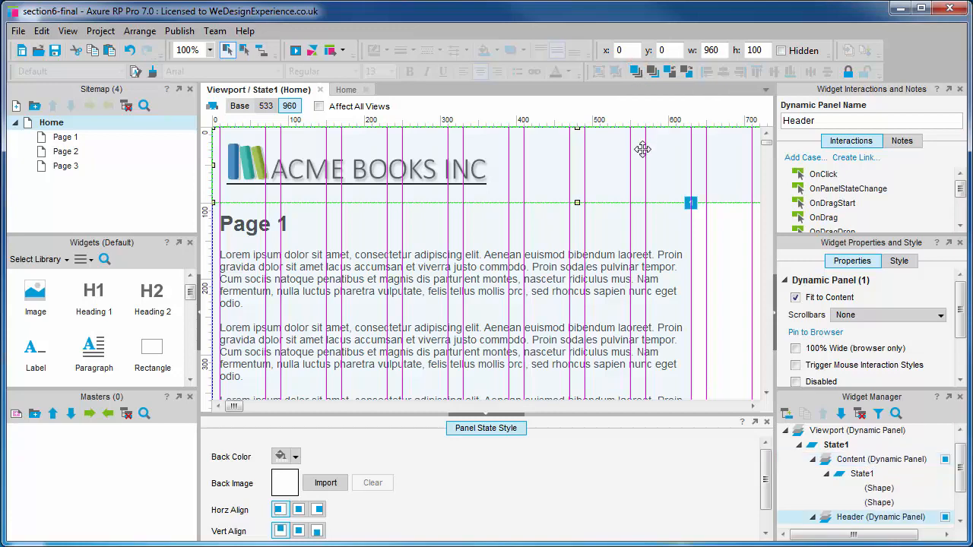
click(295, 50)
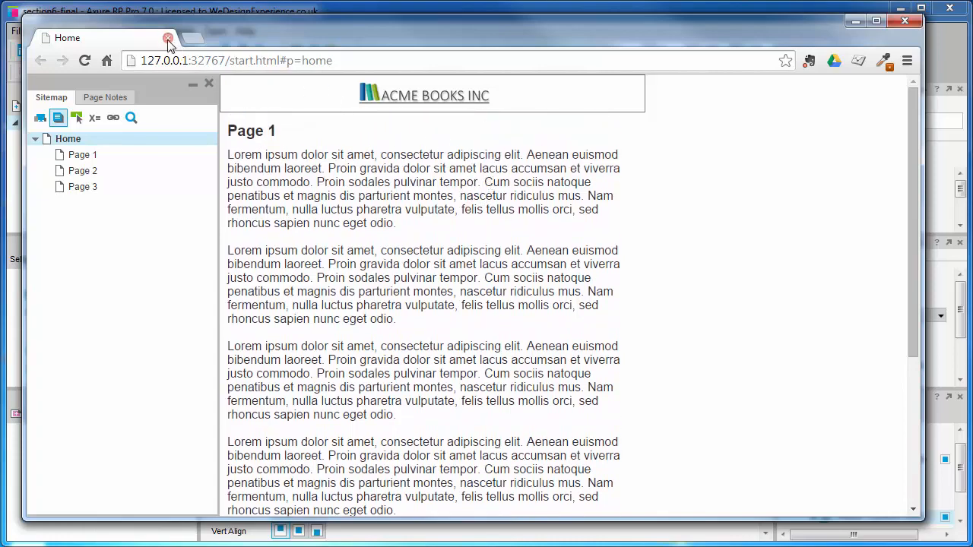
click(167, 38)
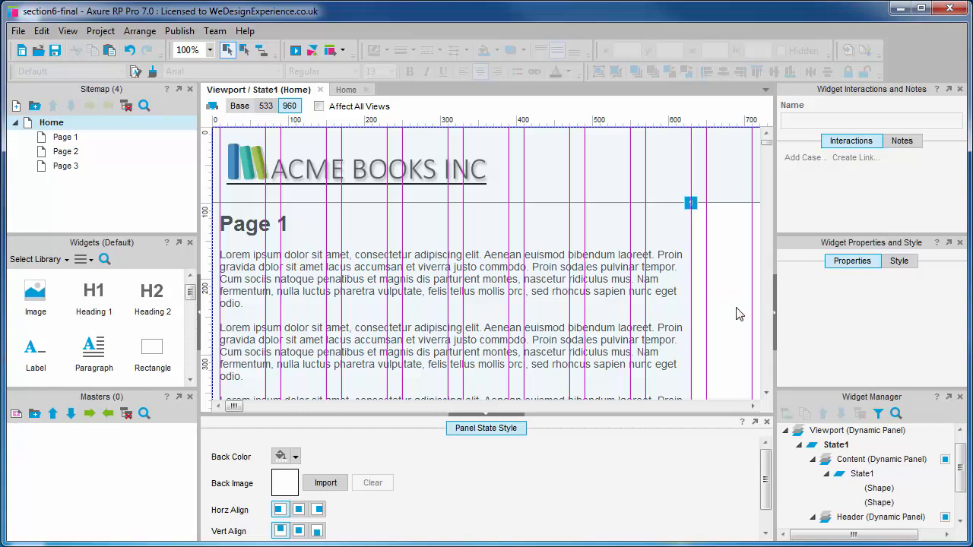
mouse_move(401, 145)
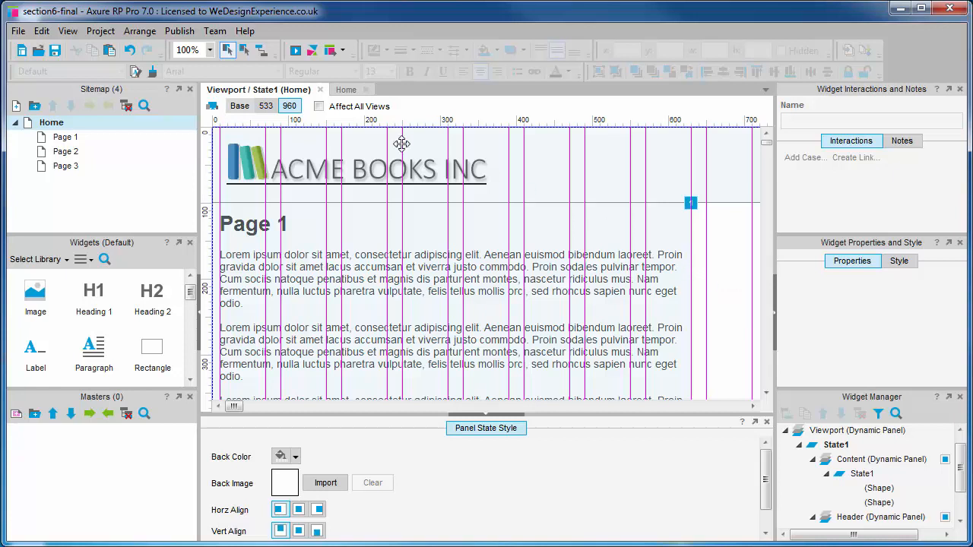
In the 533 view add a Label shape at the header's right and name it inspector.
click(239, 107)
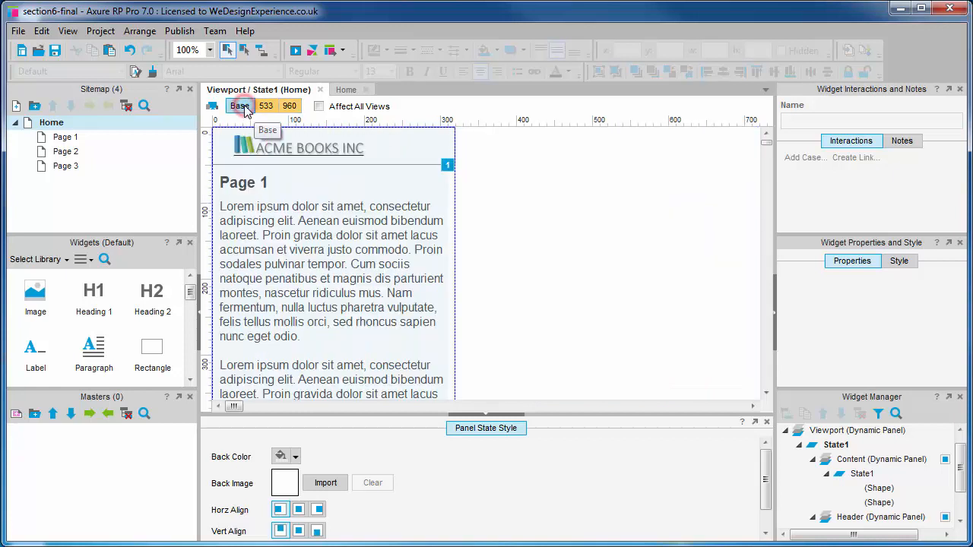
mouse_move(561, 273)
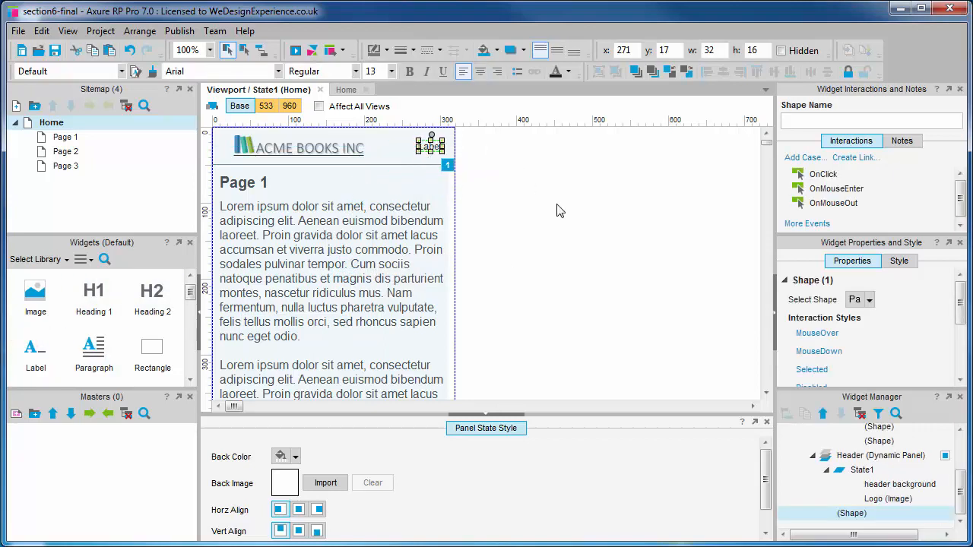
mouse_move(594, 289)
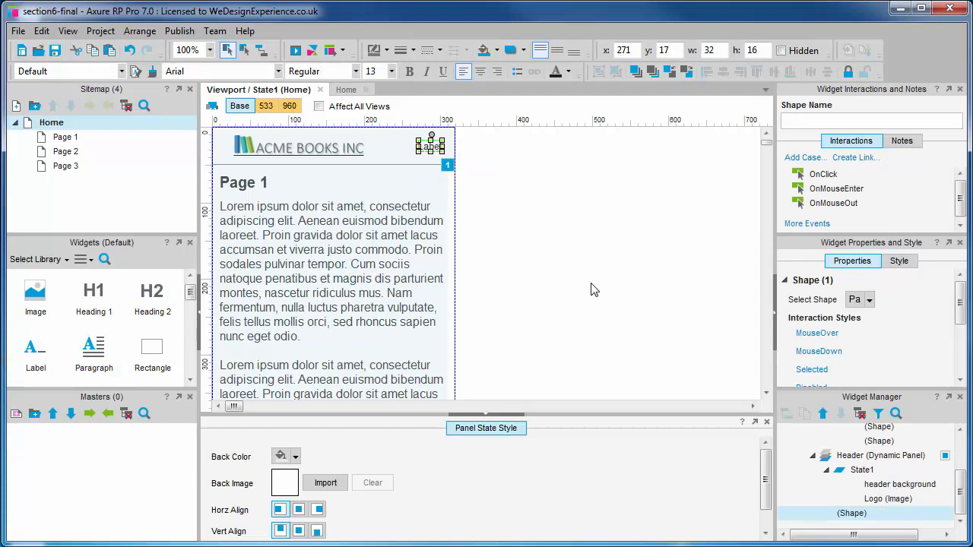
click(871, 122)
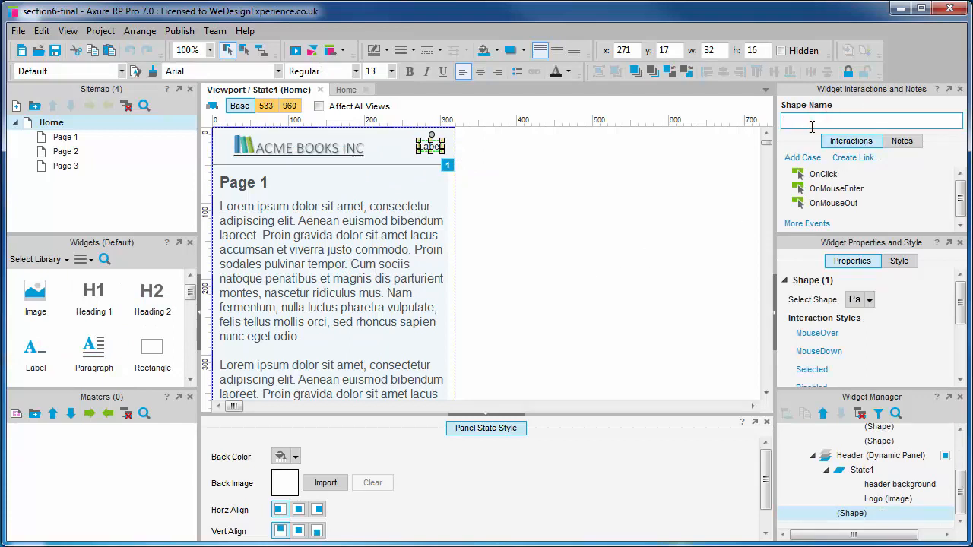
text(inspector)
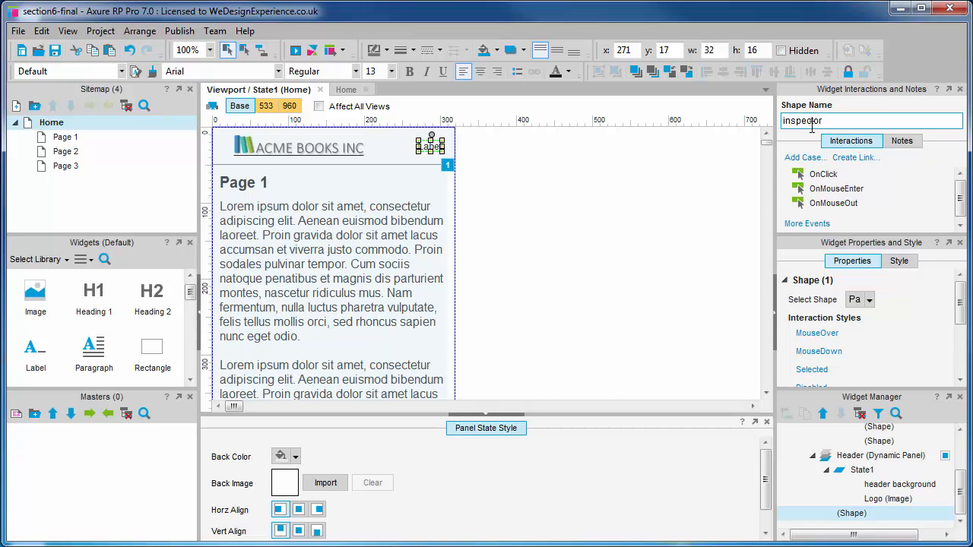
mouse_move(725, 145)
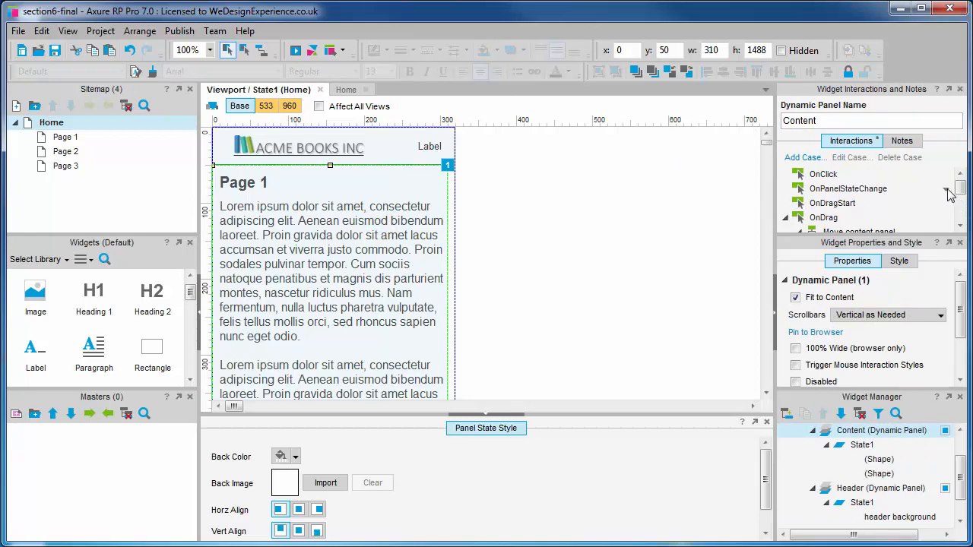
Add a Set Text action to Move content panel setting inspector's text to Label.
scroll(down, 3)
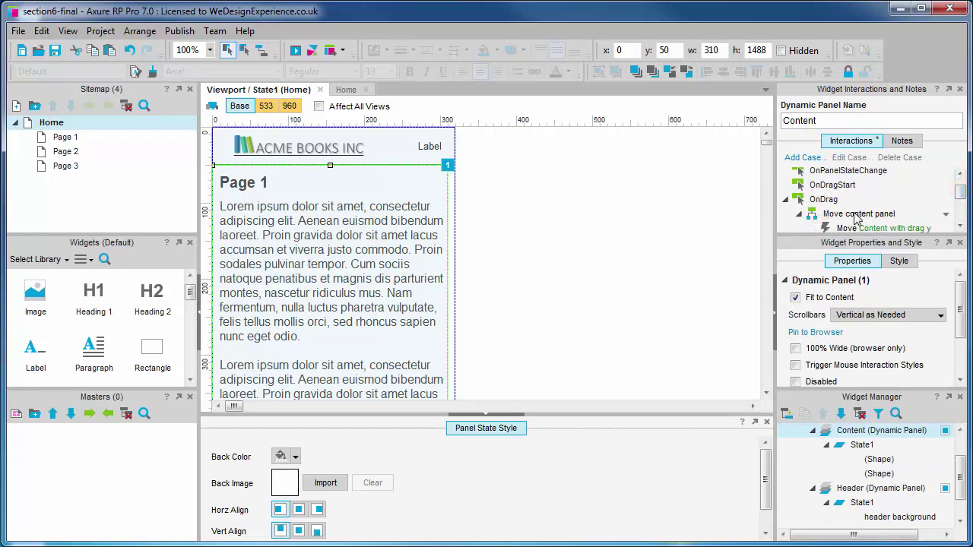
double_click(857, 213)
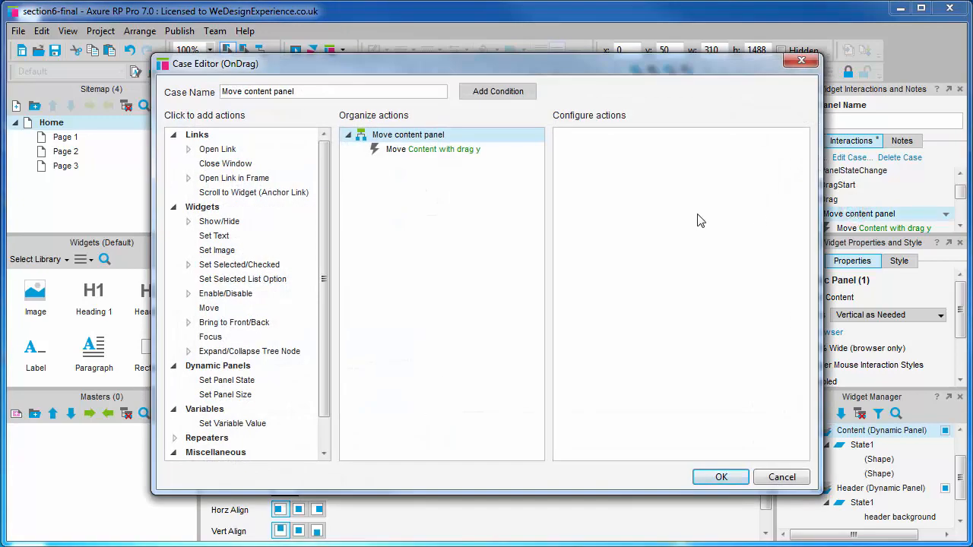
mouse_move(385, 258)
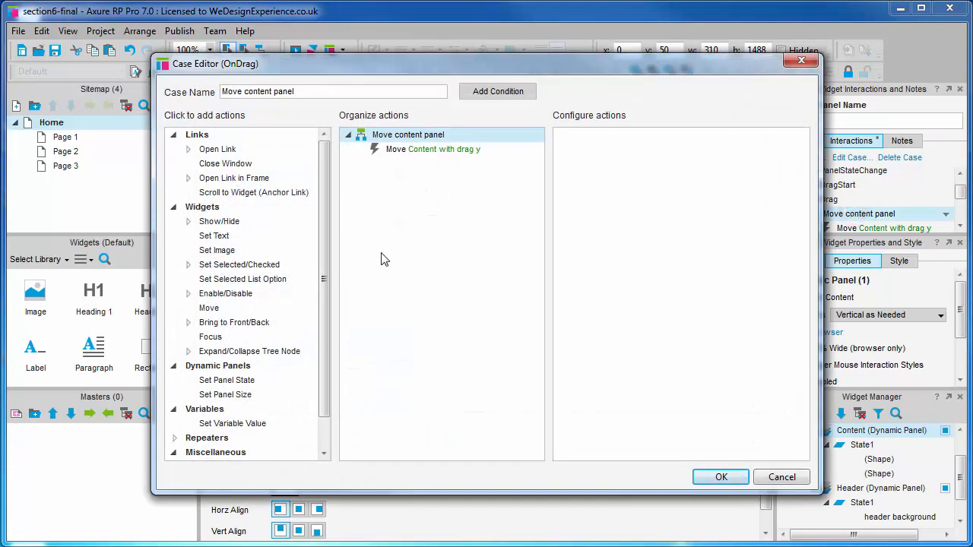
click(213, 236)
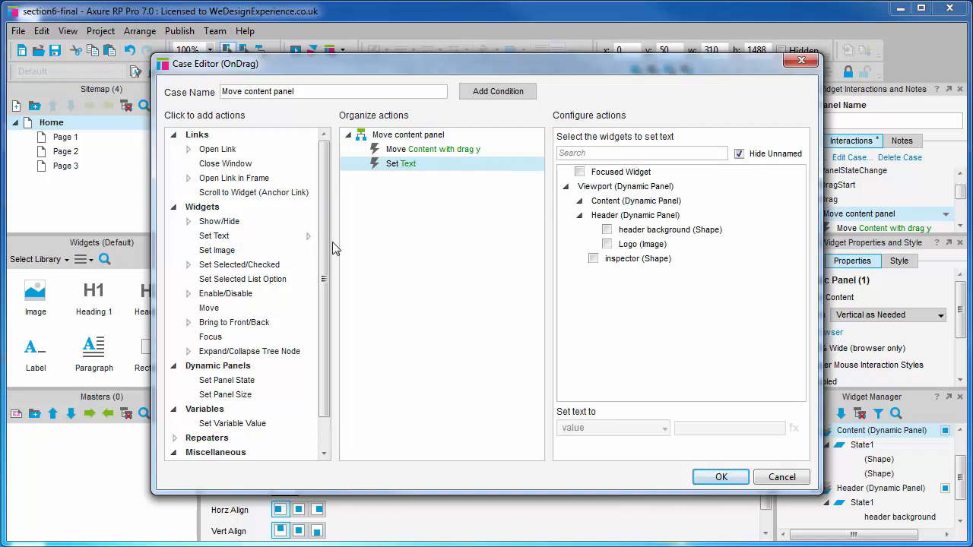
click(593, 259)
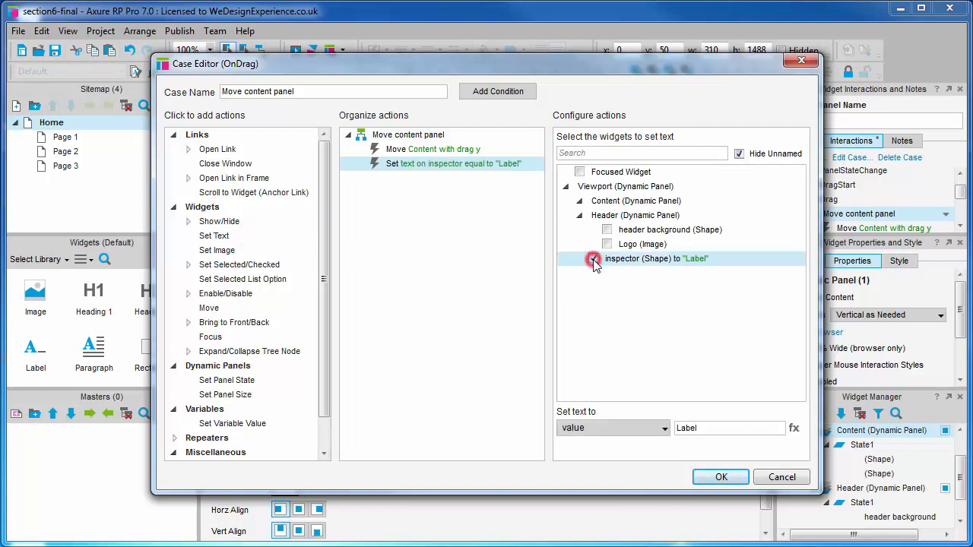
click(593, 259)
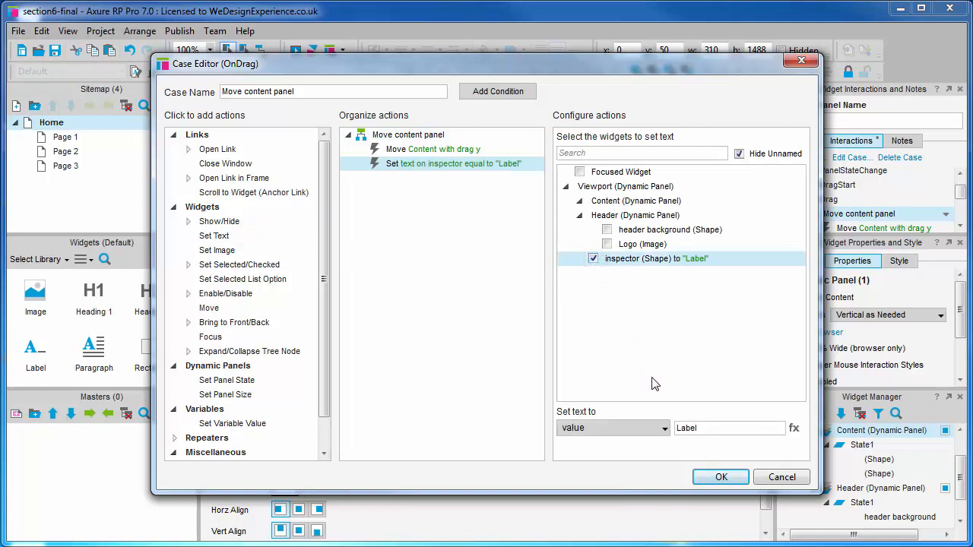
mouse_move(687, 383)
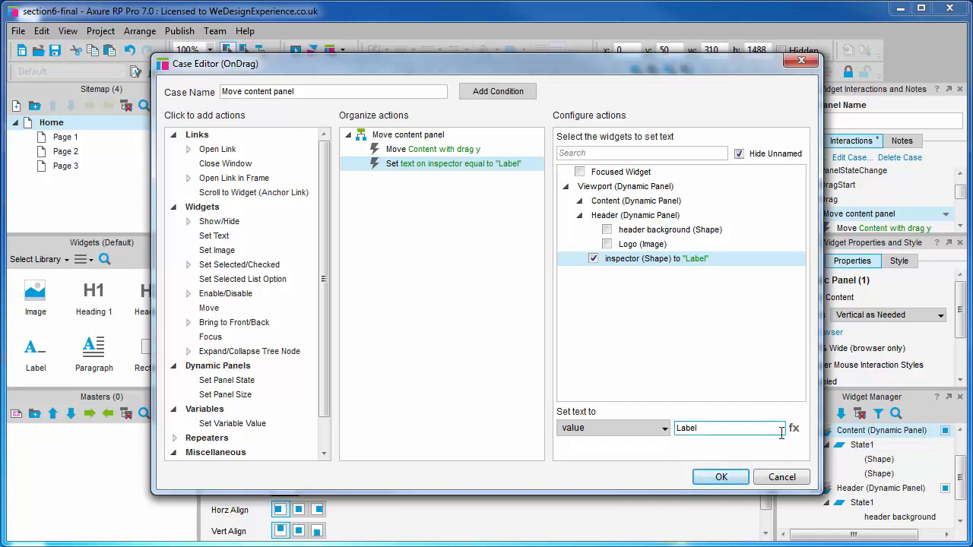
Replace the inspector's fixed 'Label' text with the [[This.top]] expression via the fx editor.
click(794, 429)
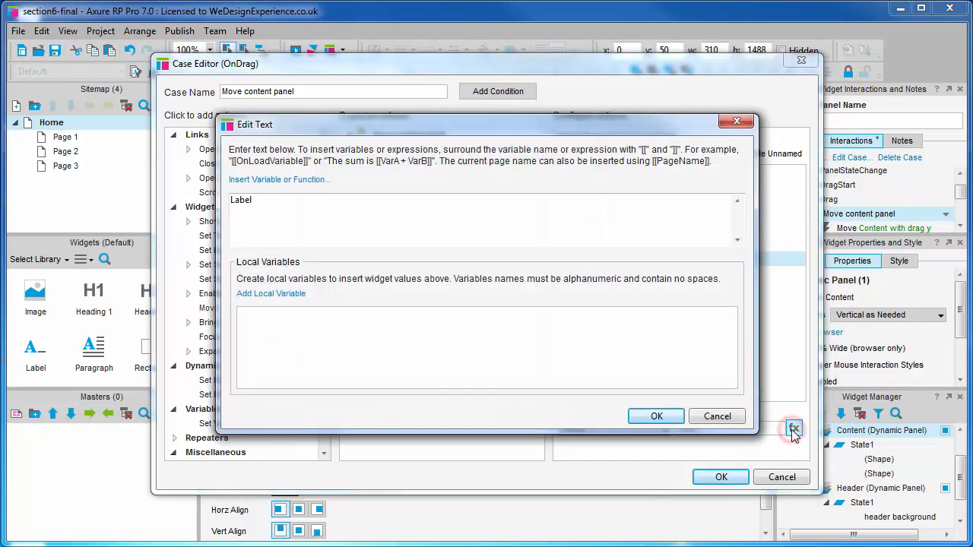
mouse_move(601, 307)
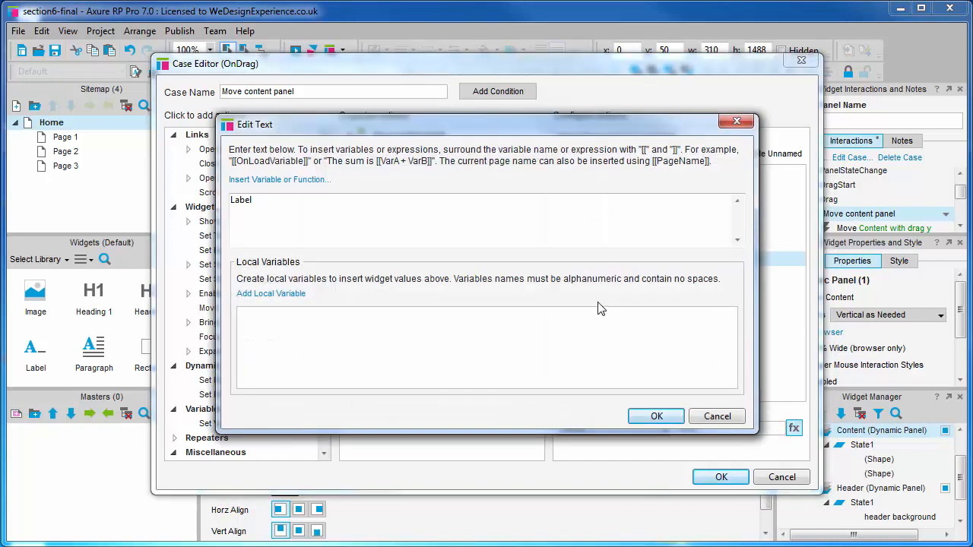
mouse_move(295, 179)
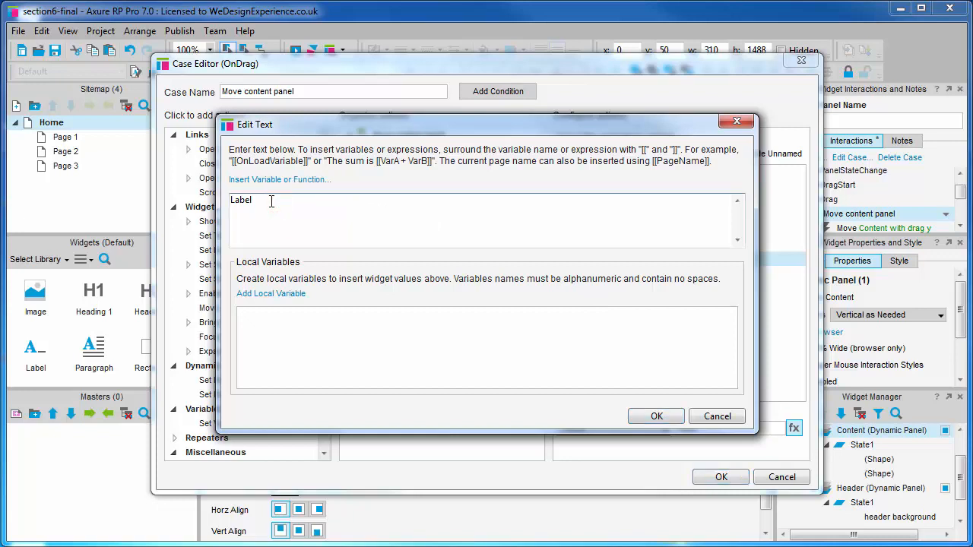
double_click(241, 200)
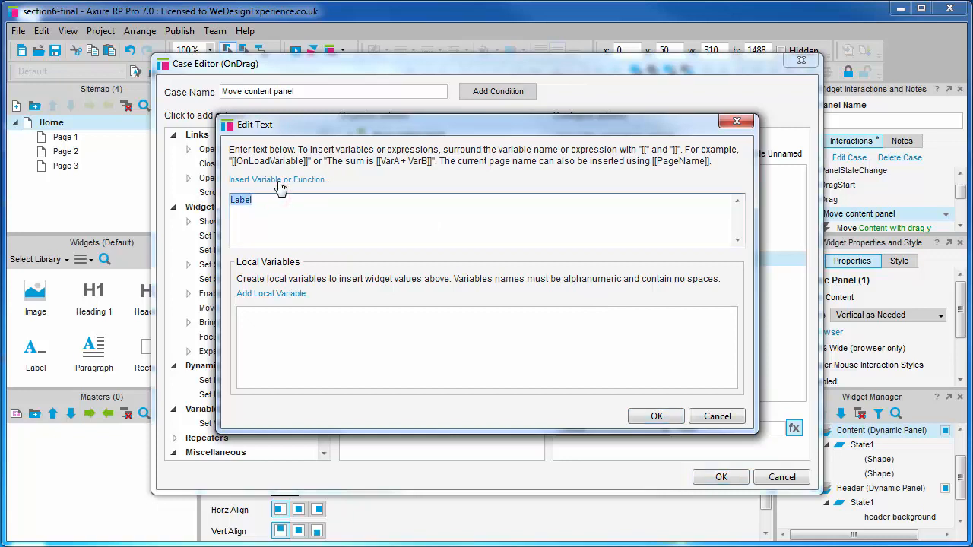
click(280, 179)
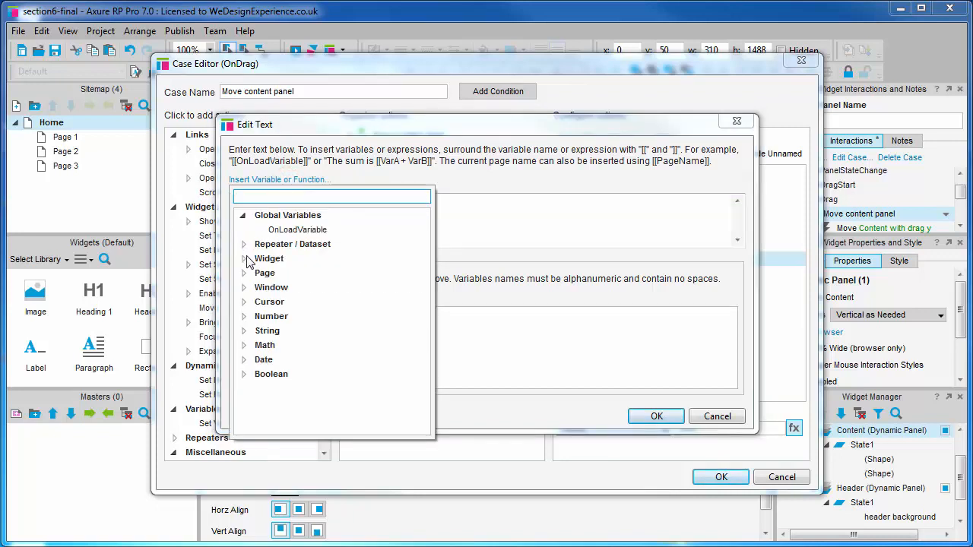
click(268, 258)
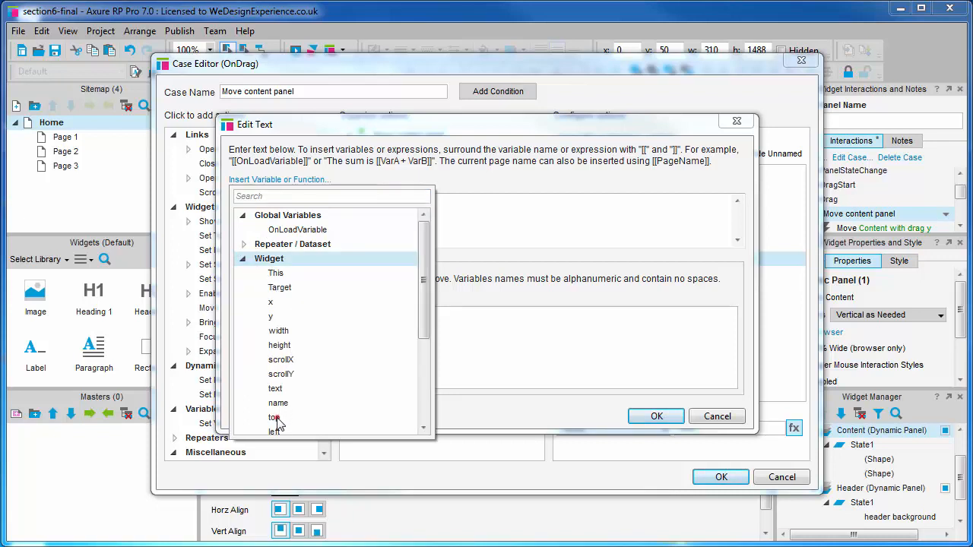
click(271, 417)
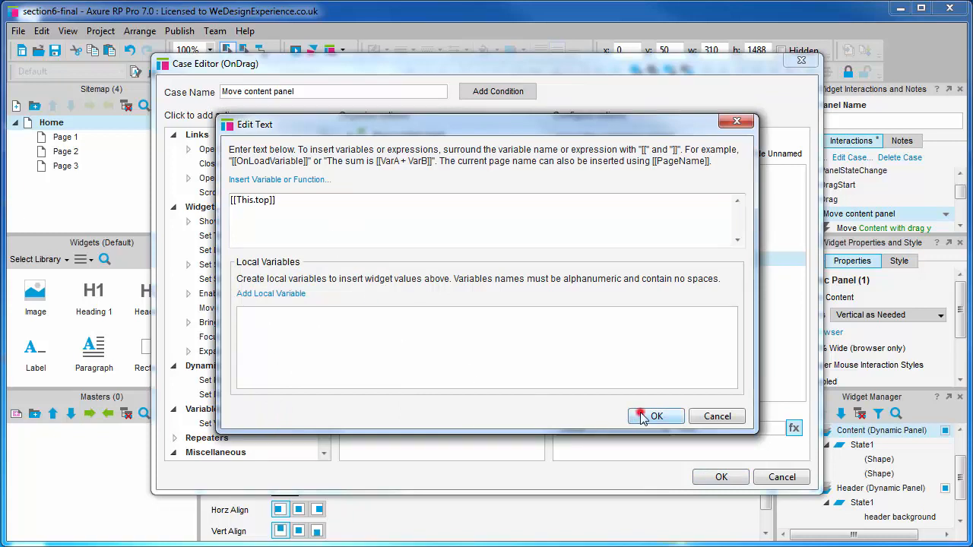
click(656, 417)
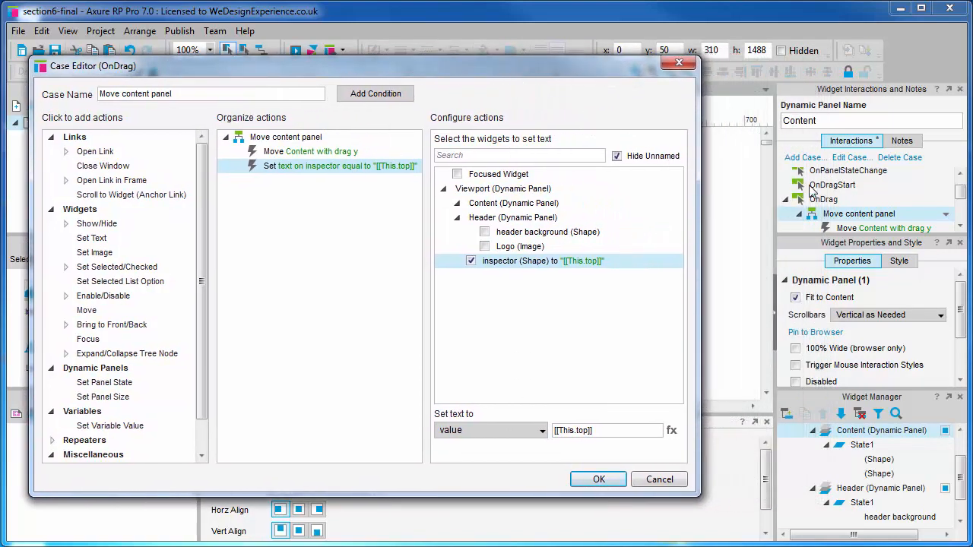
mouse_move(868, 229)
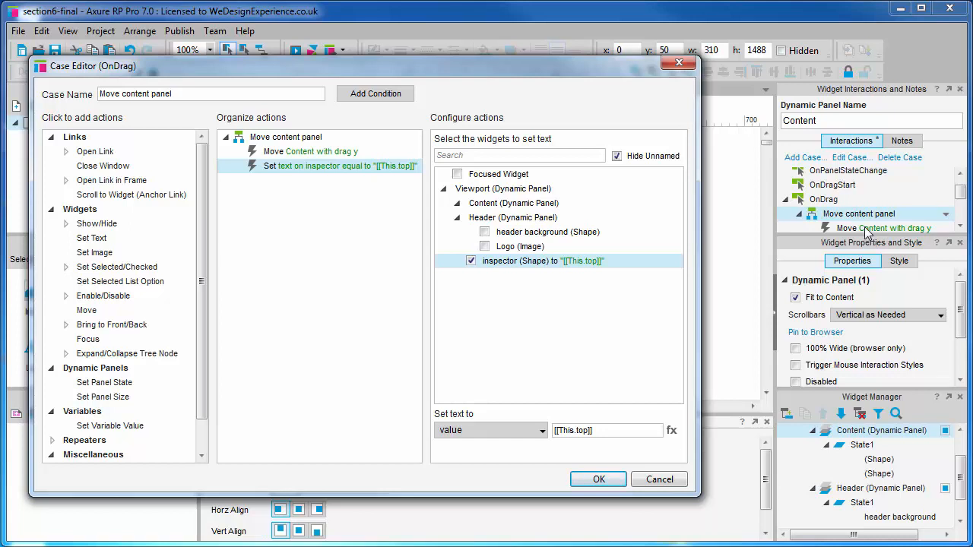
mouse_move(879, 237)
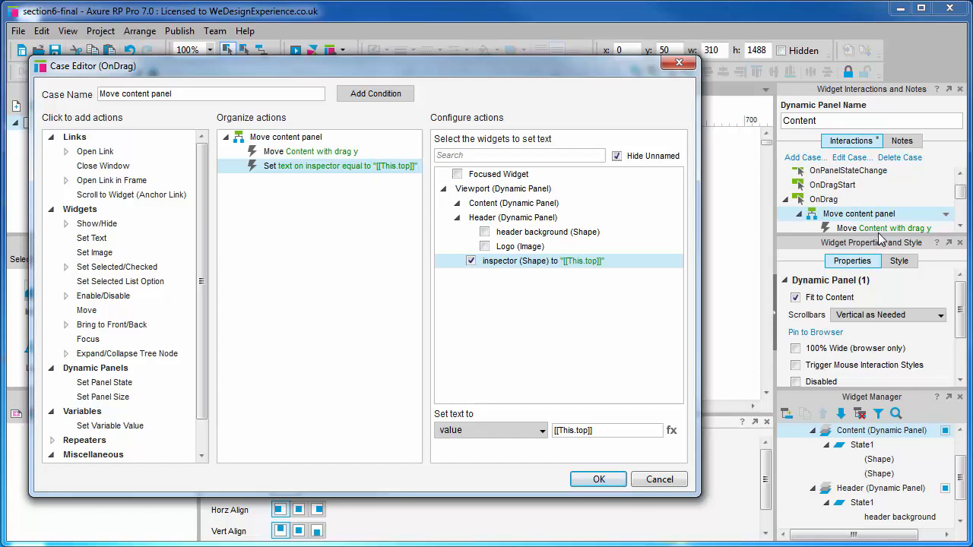
mouse_move(599, 479)
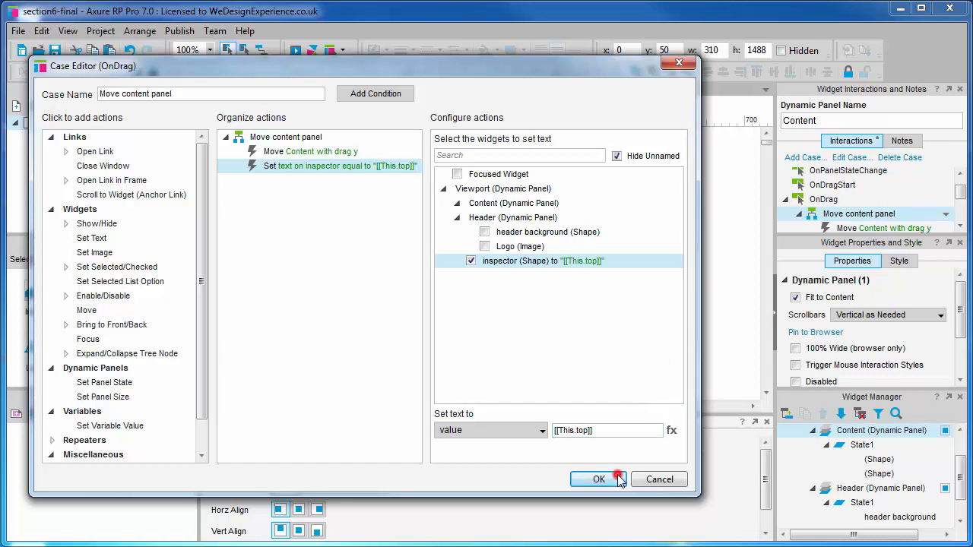
Confirm the Move content panel case with its [[This.top]] set-text action.
click(599, 480)
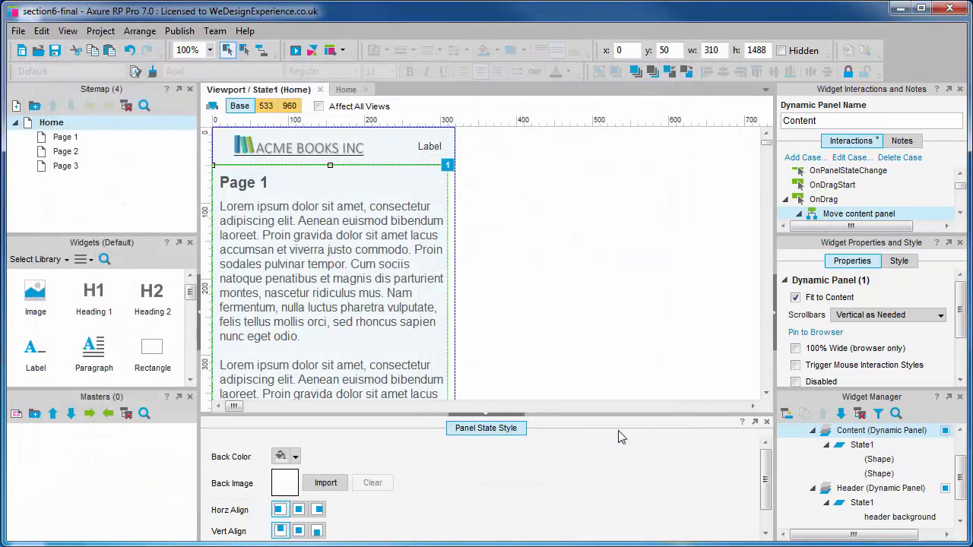
mouse_move(624, 317)
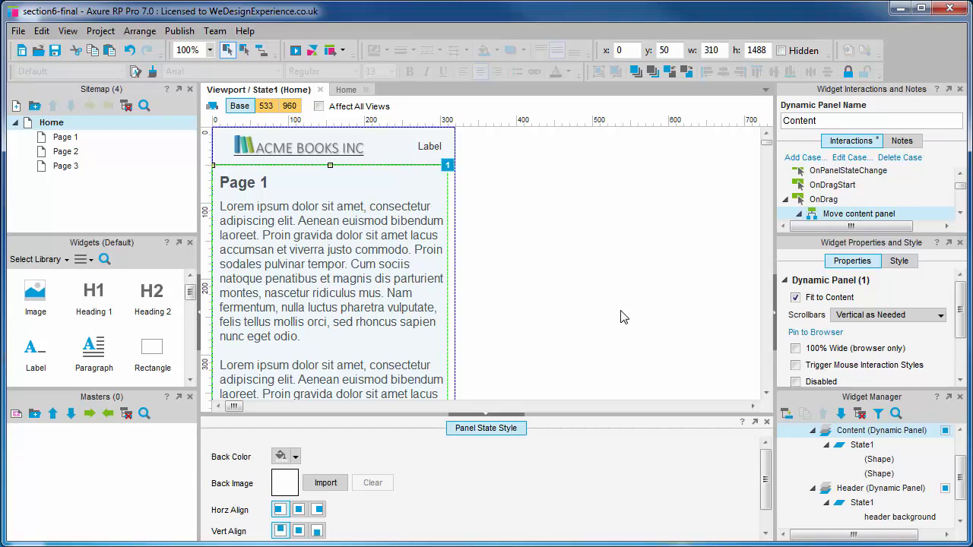
click(292, 49)
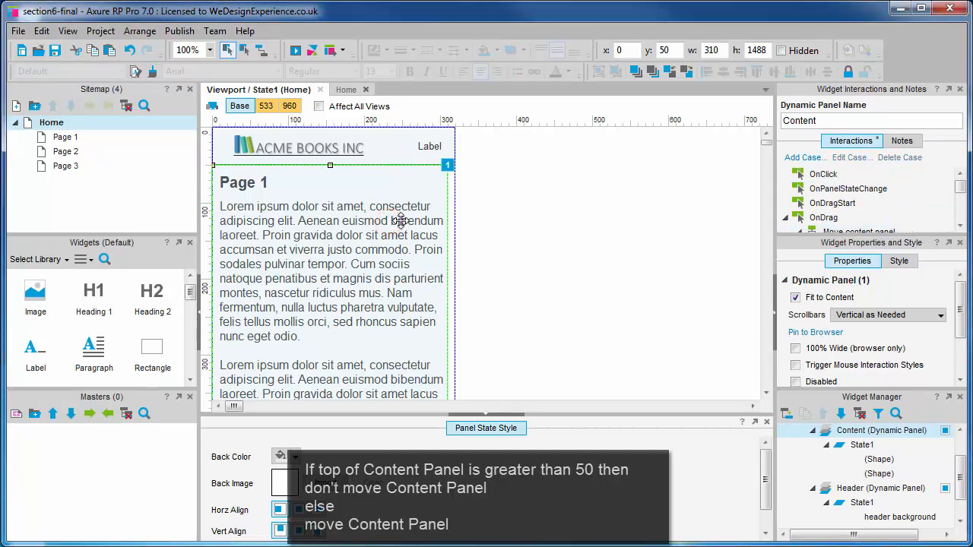
scroll(down, 3)
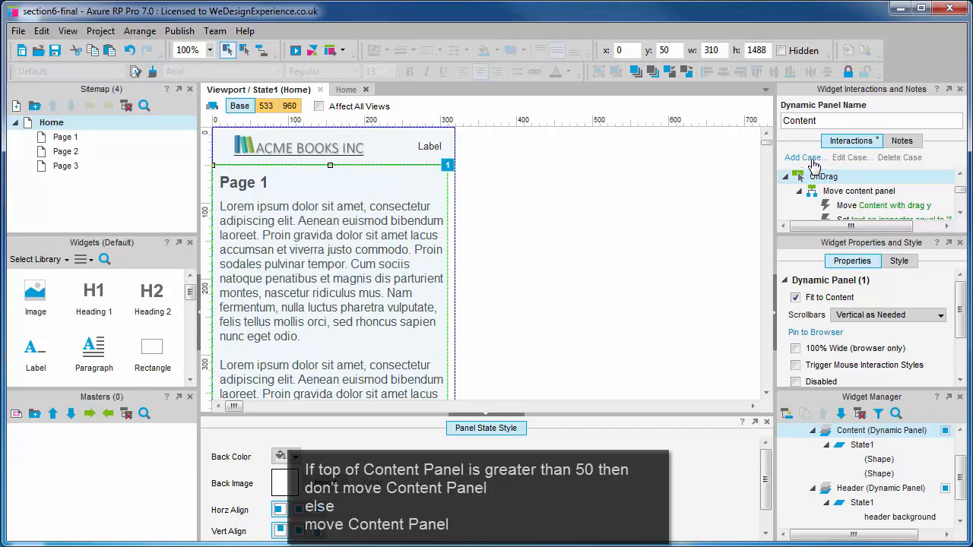
Add a second OnDrag case named 'Don't move content' and start its condition.
click(805, 156)
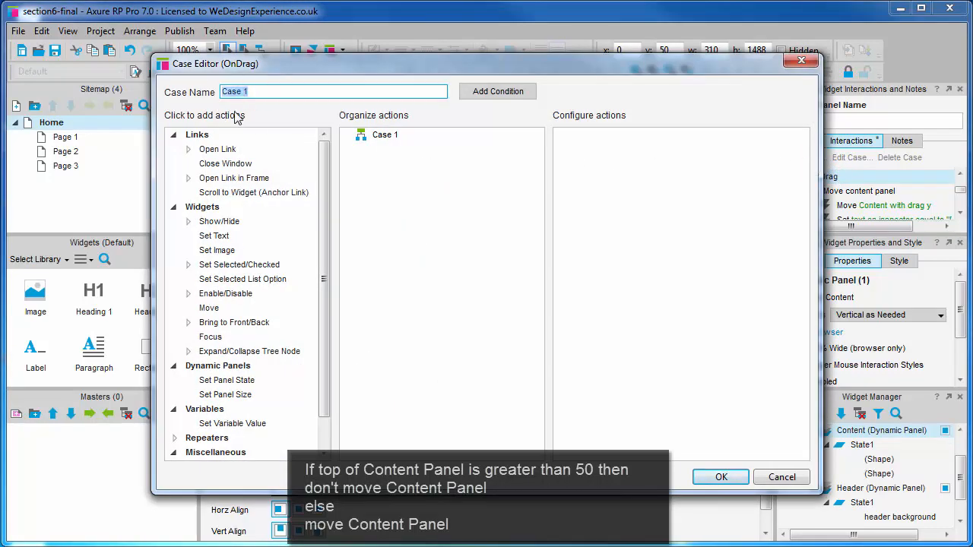
text(Don't move content)
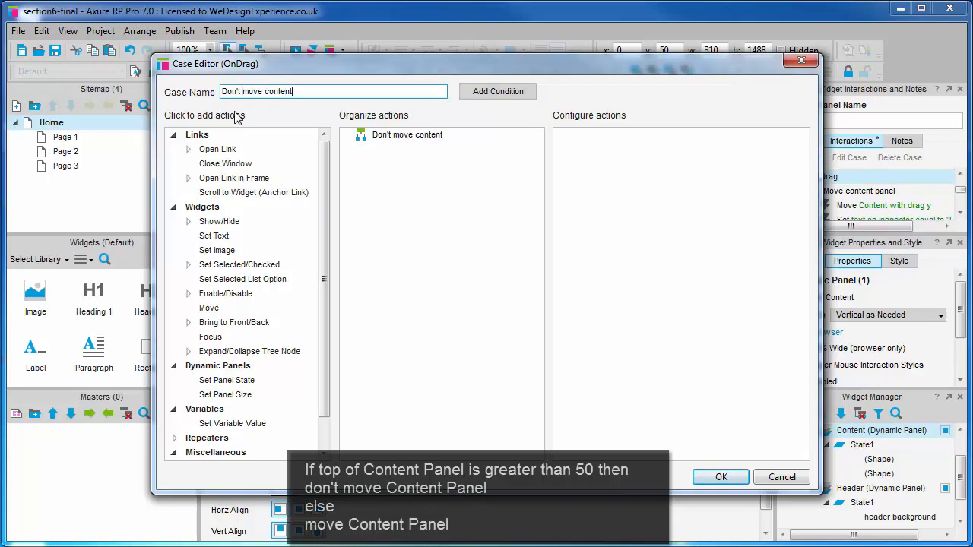
mouse_move(498, 94)
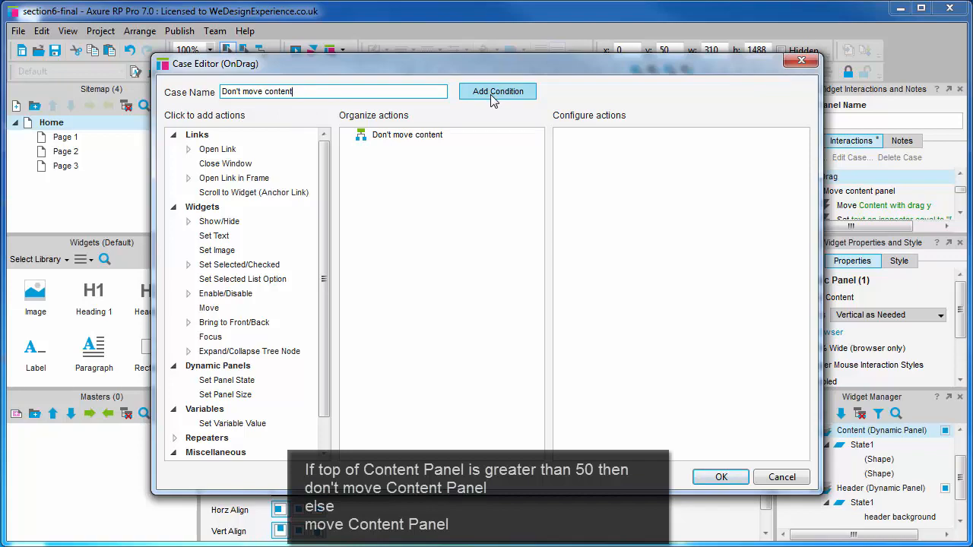
click(497, 91)
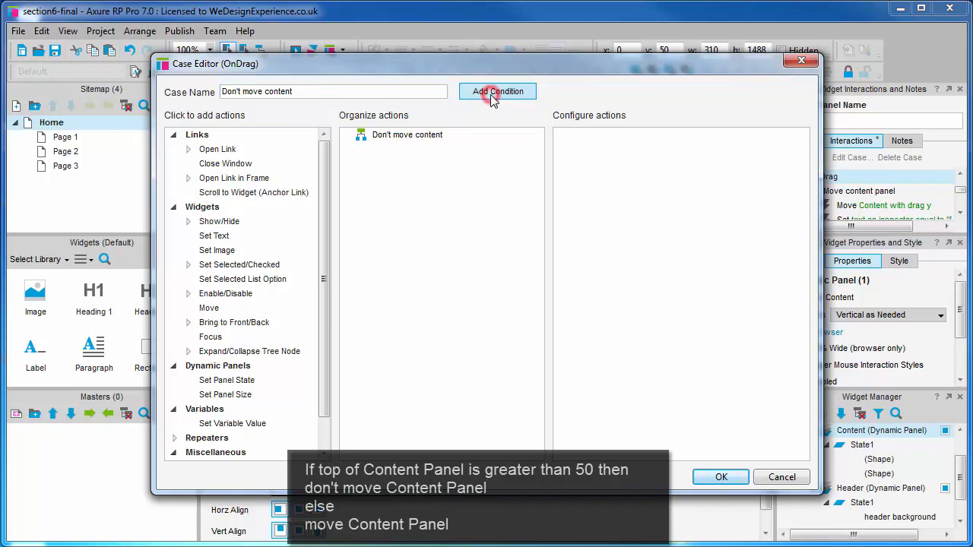
click(498, 92)
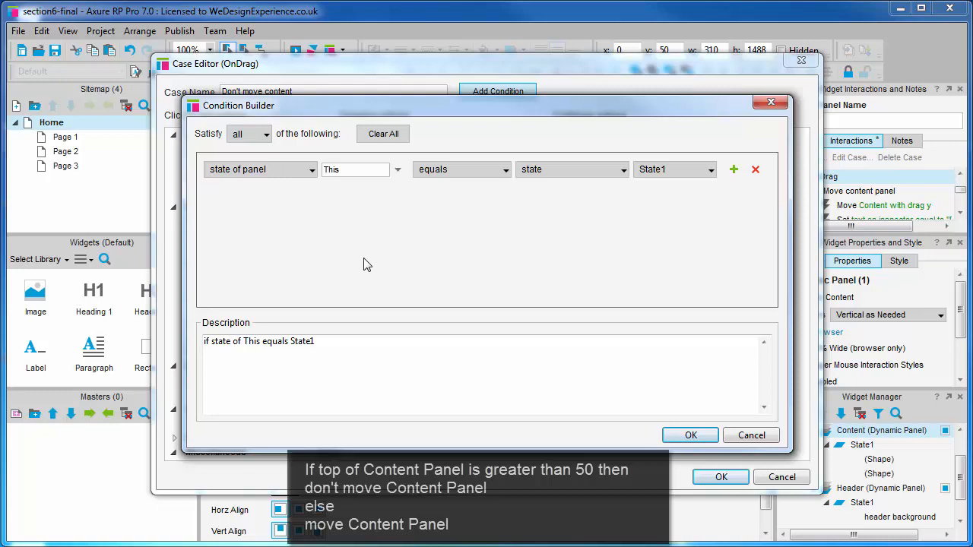
mouse_move(334, 206)
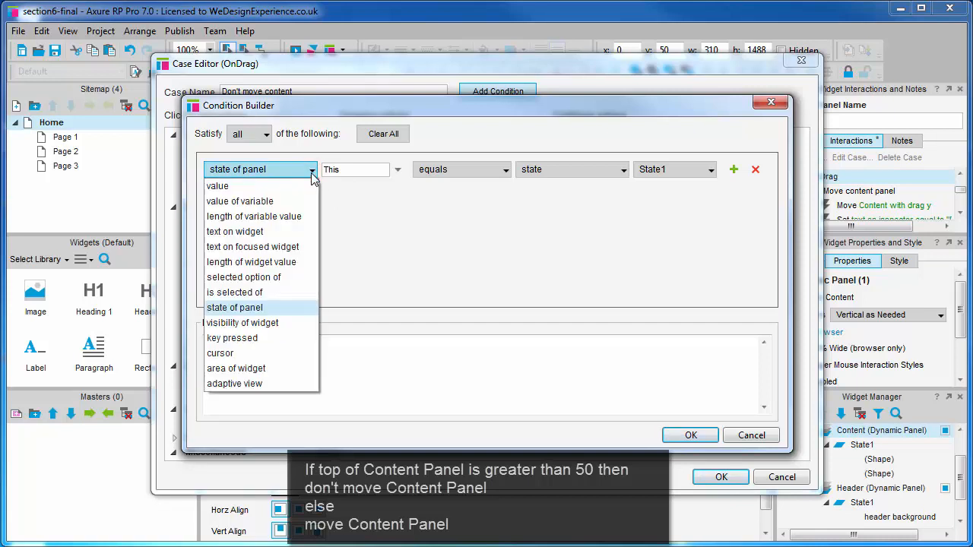
Make the condition compare the value [[This.top]] rather than a panel state.
click(218, 186)
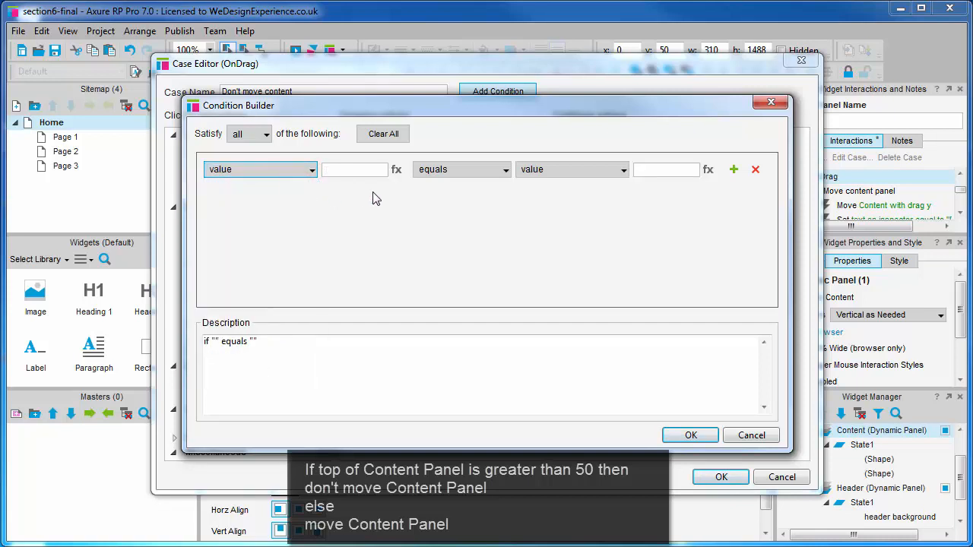
click(395, 169)
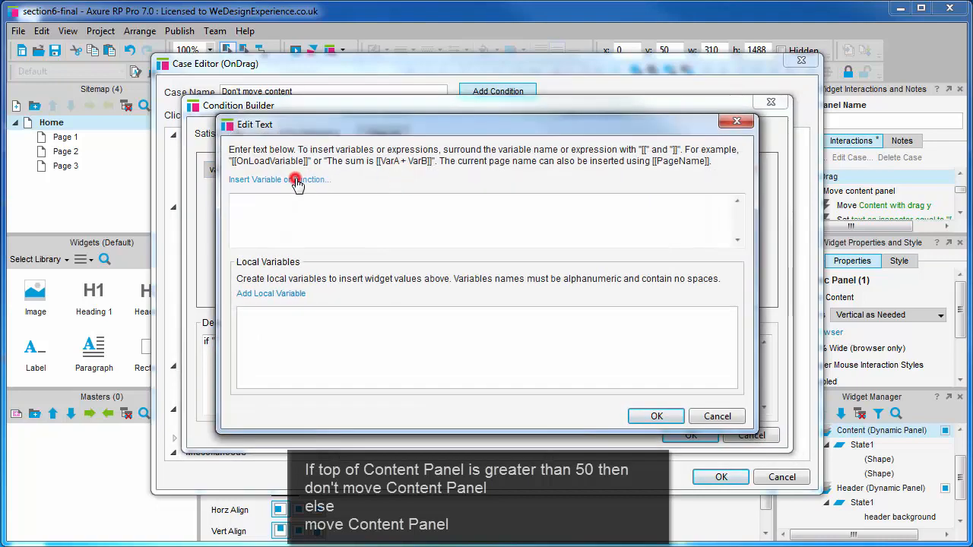
click(297, 179)
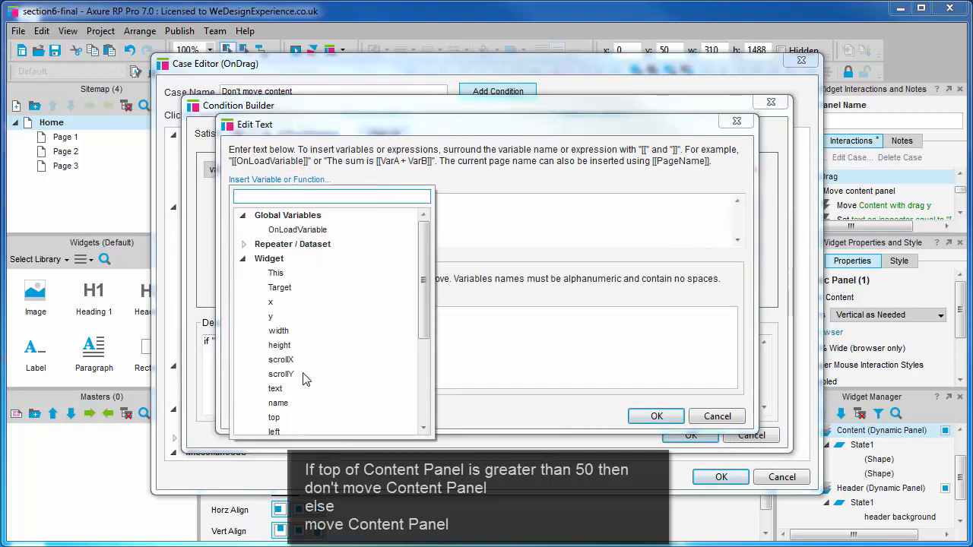
click(274, 417)
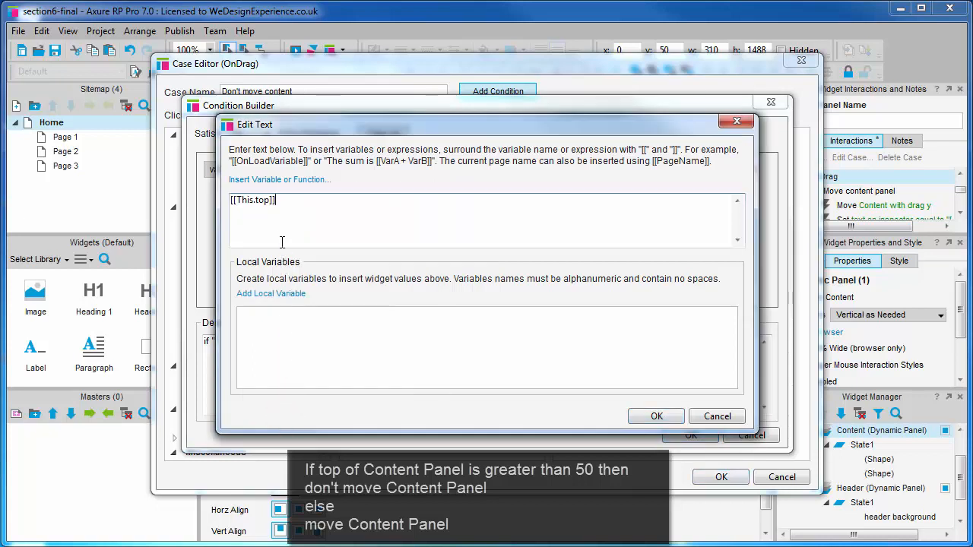
mouse_move(279, 216)
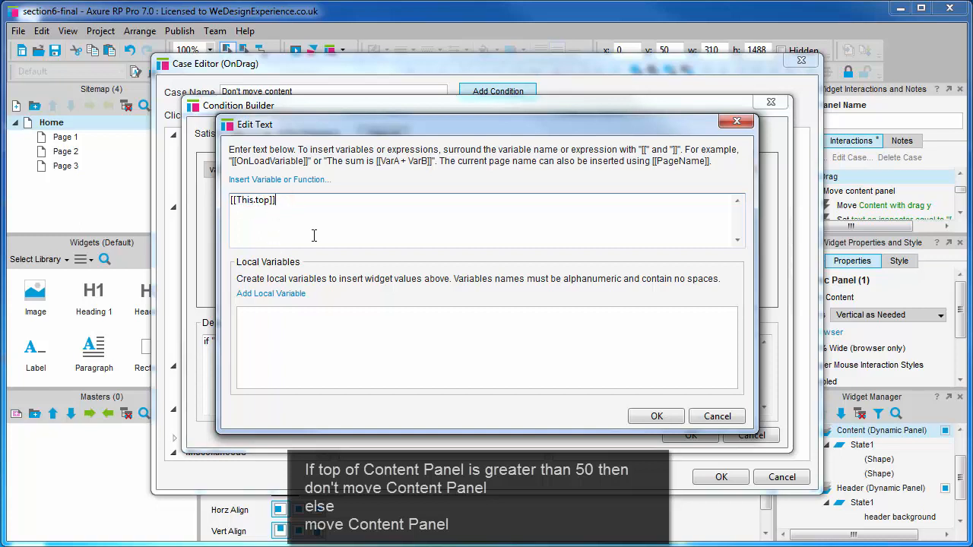
mouse_move(374, 264)
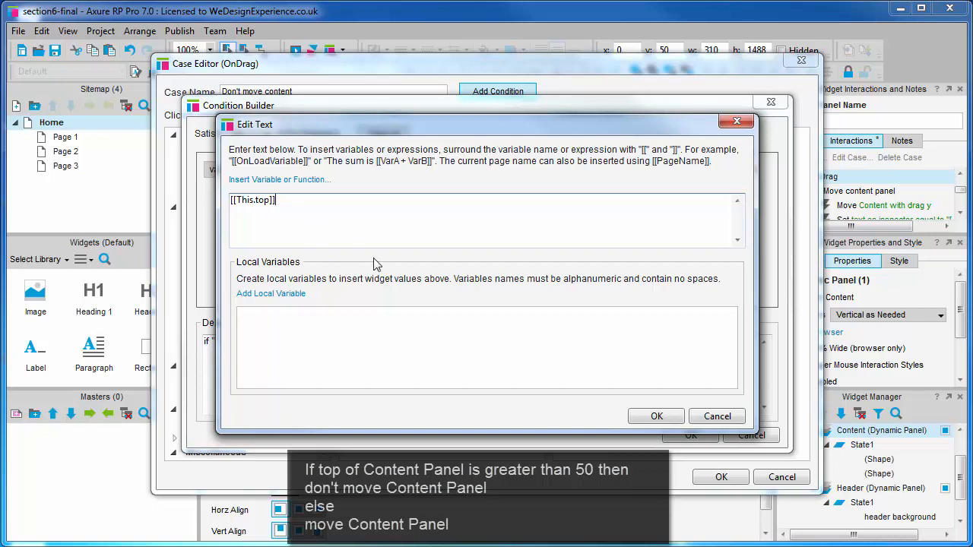
click(657, 417)
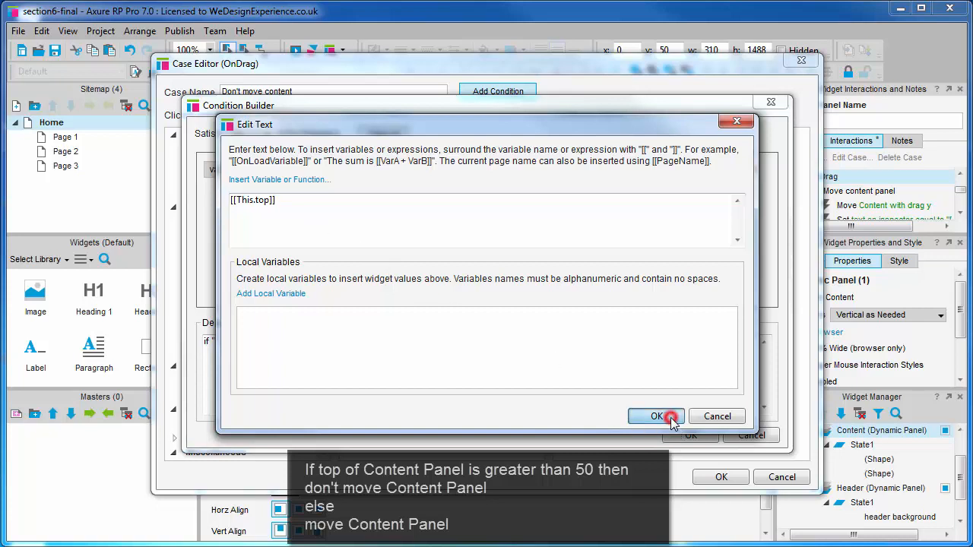
click(657, 416)
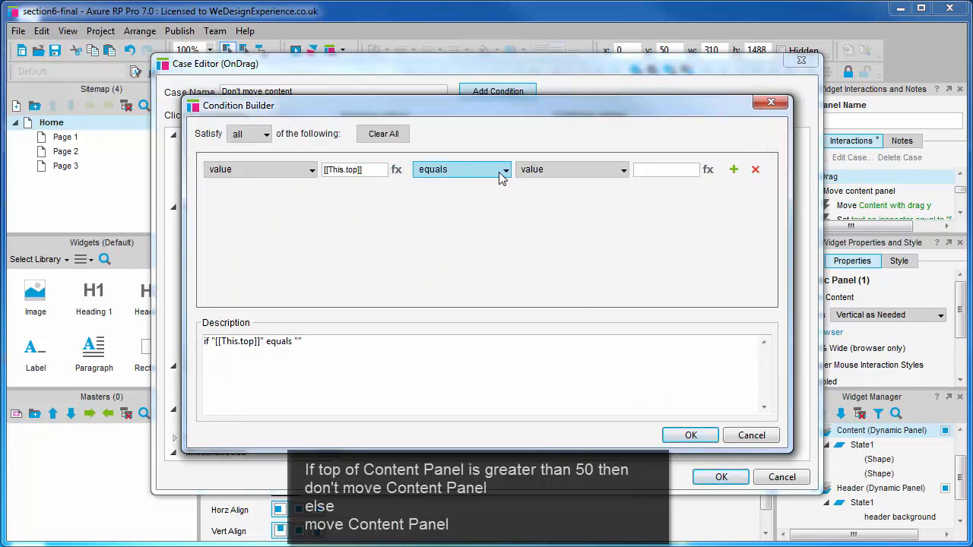
Complete the condition as [[This.top]] is greater than 50 and confirm it.
click(462, 169)
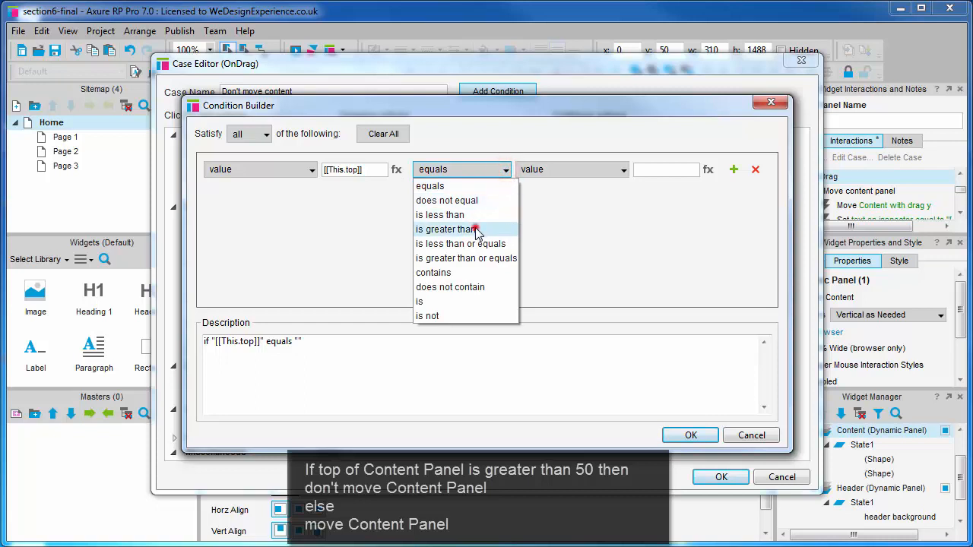
click(447, 228)
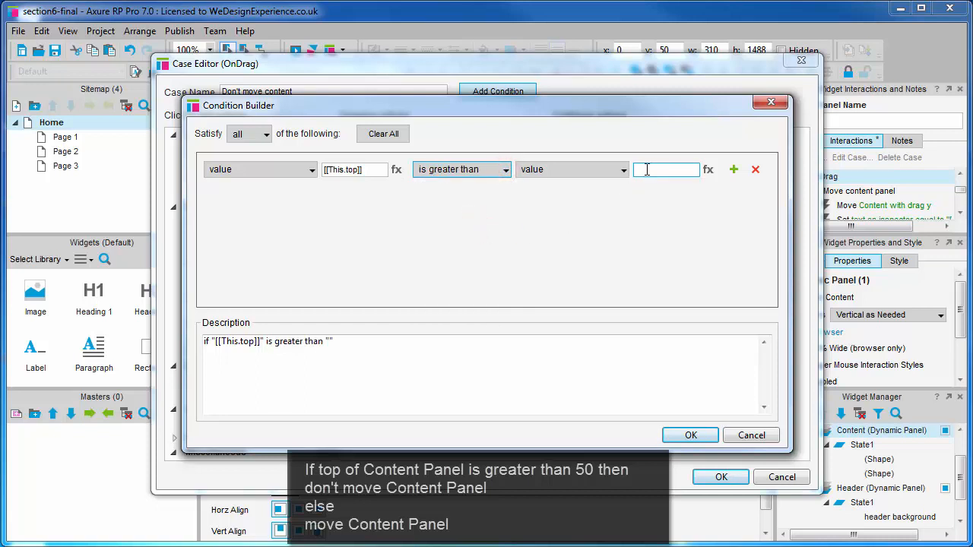
click(666, 168)
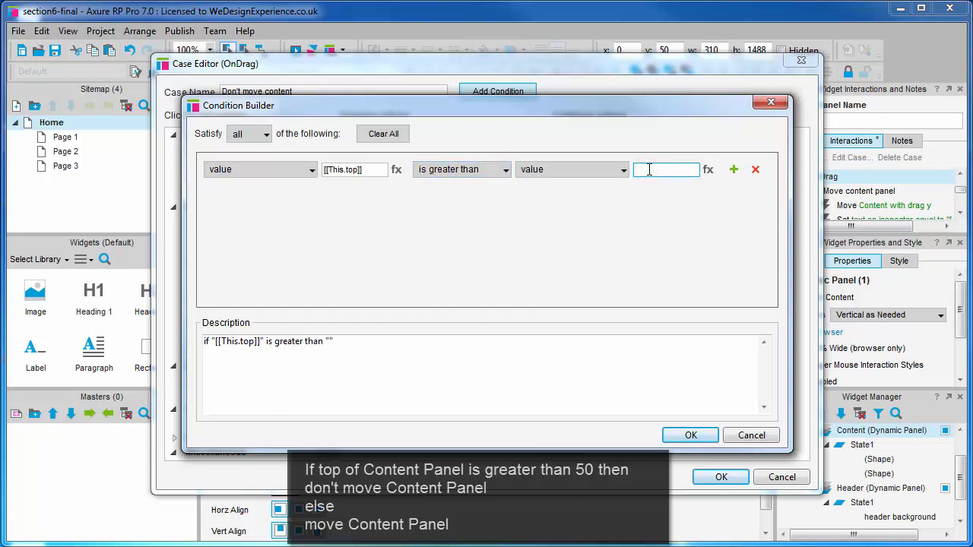
text(50)
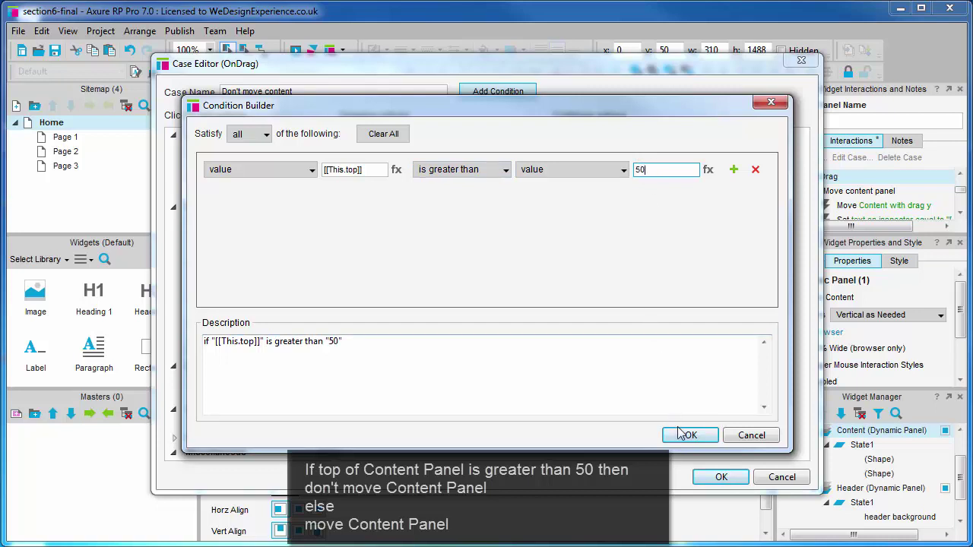
click(690, 435)
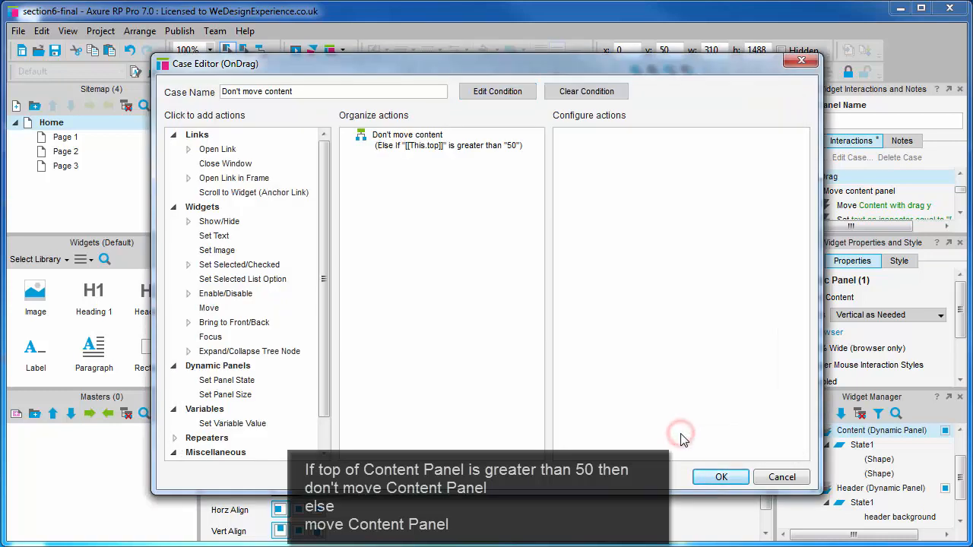
mouse_move(514, 234)
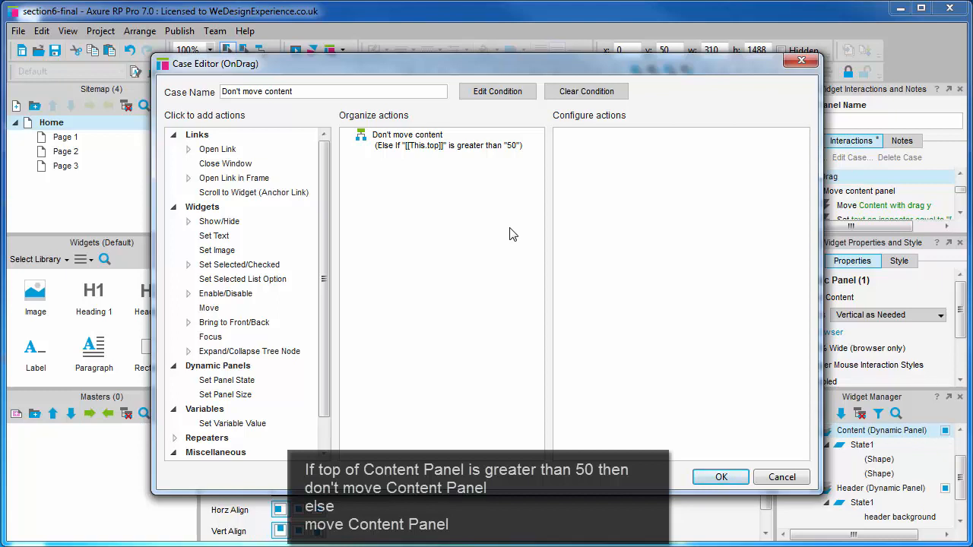
Add a Move action sending this widget to fixed position (0,50) and save the case.
click(208, 308)
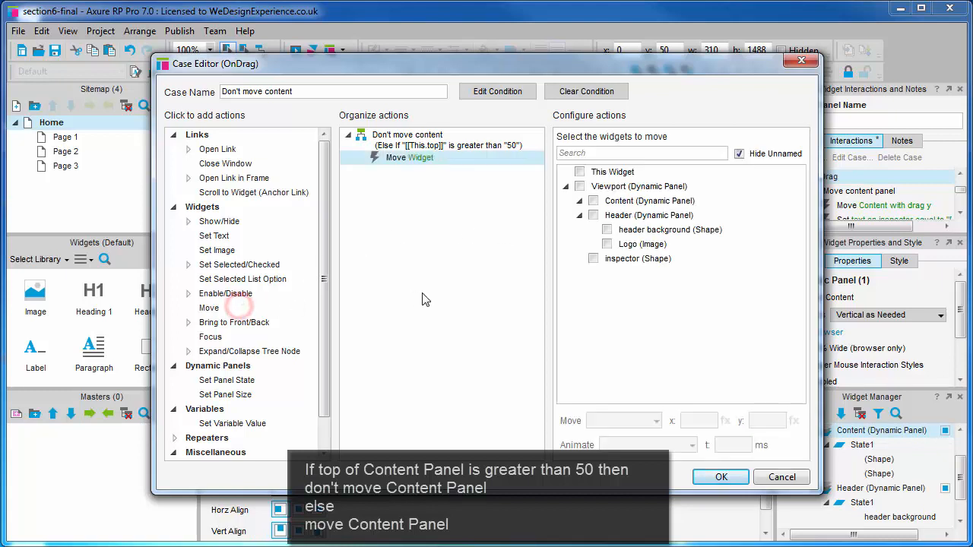
mouse_move(453, 301)
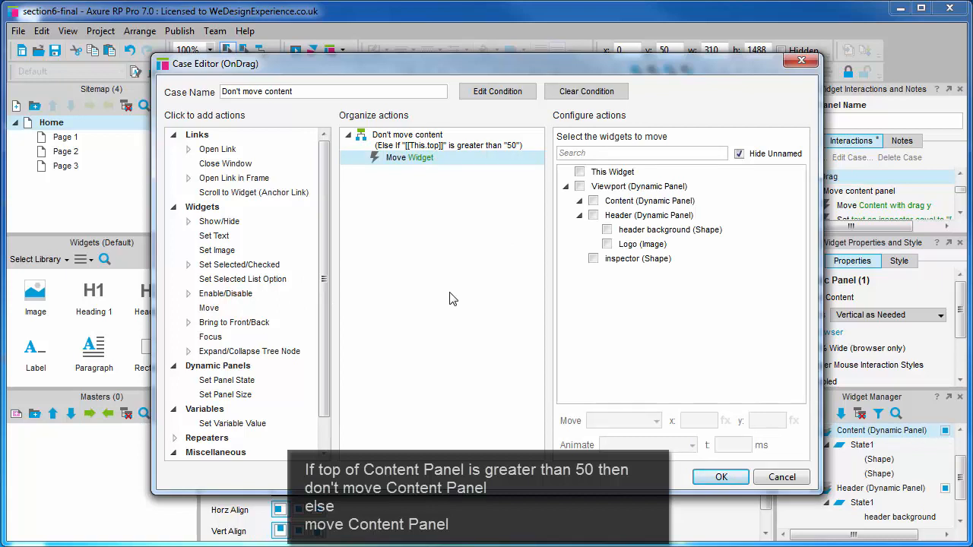
click(581, 170)
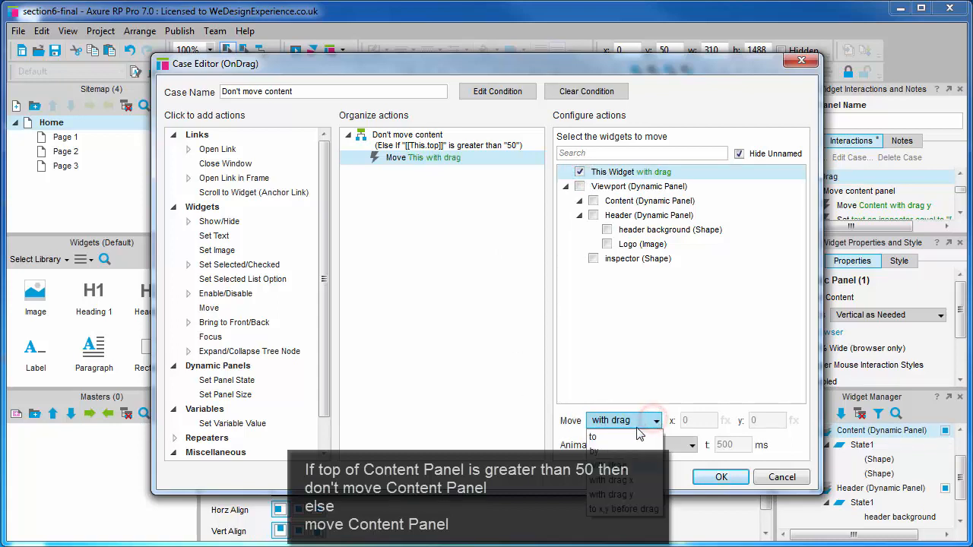
click(593, 436)
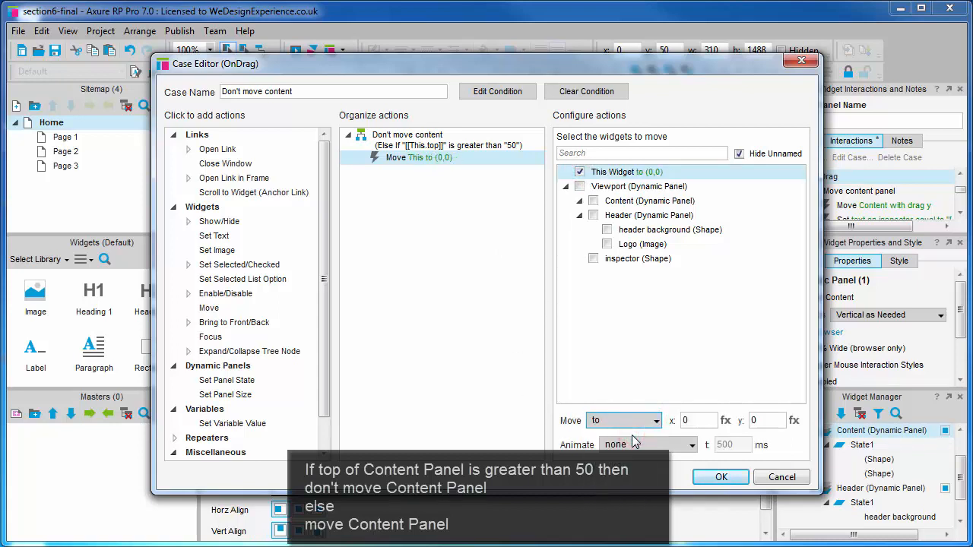
mouse_move(736, 424)
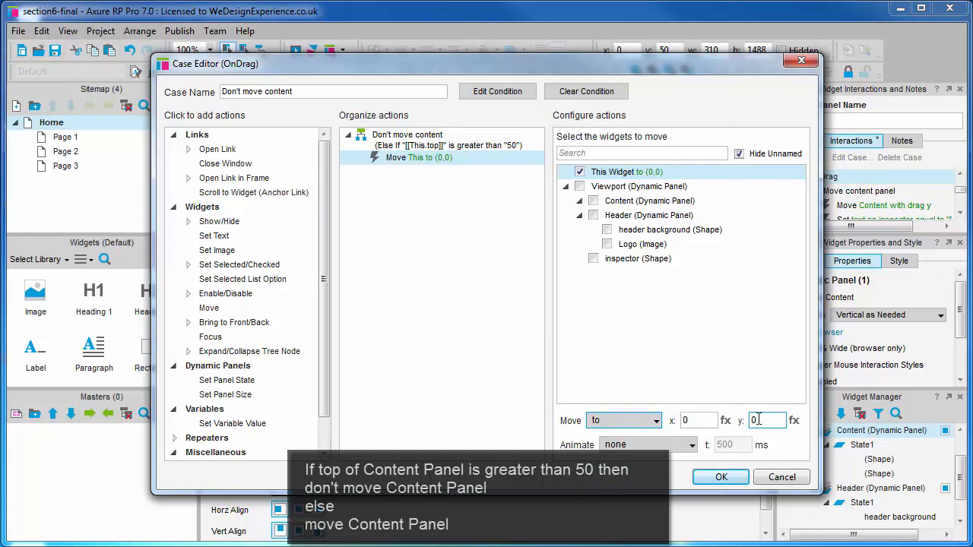
text(5)
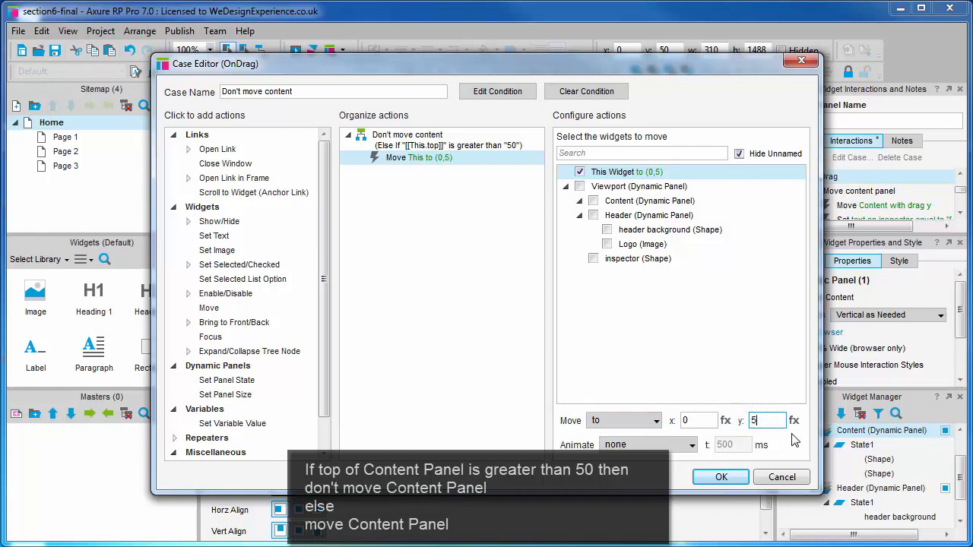
text(0)
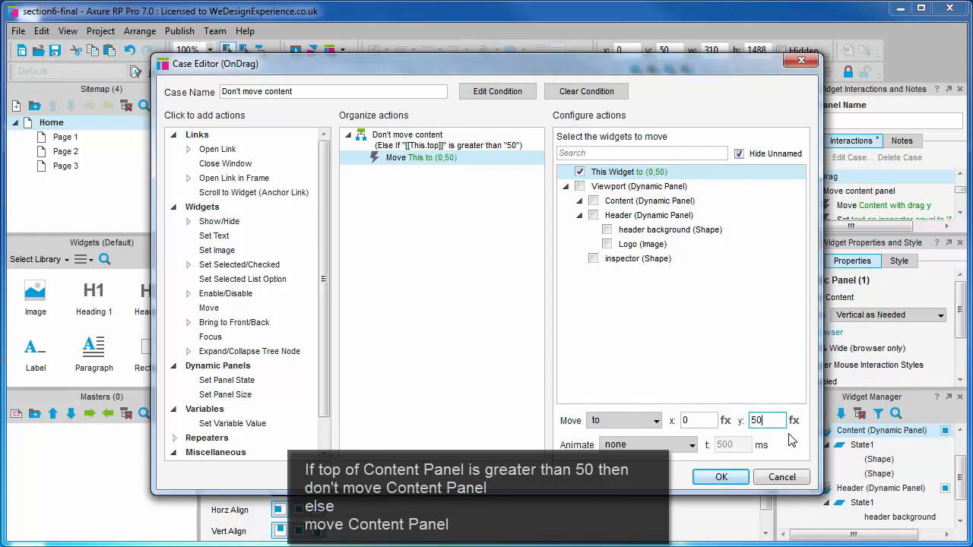
click(721, 478)
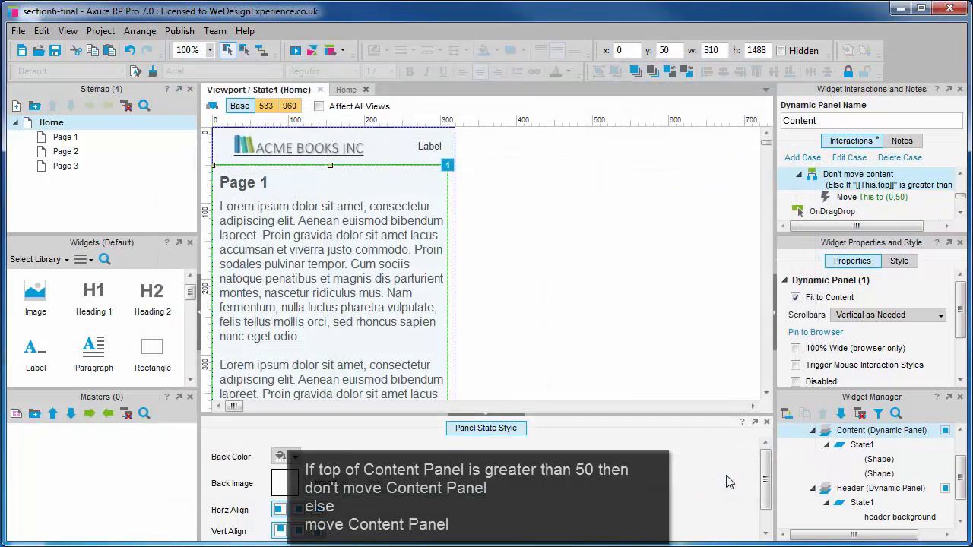
mouse_move(707, 350)
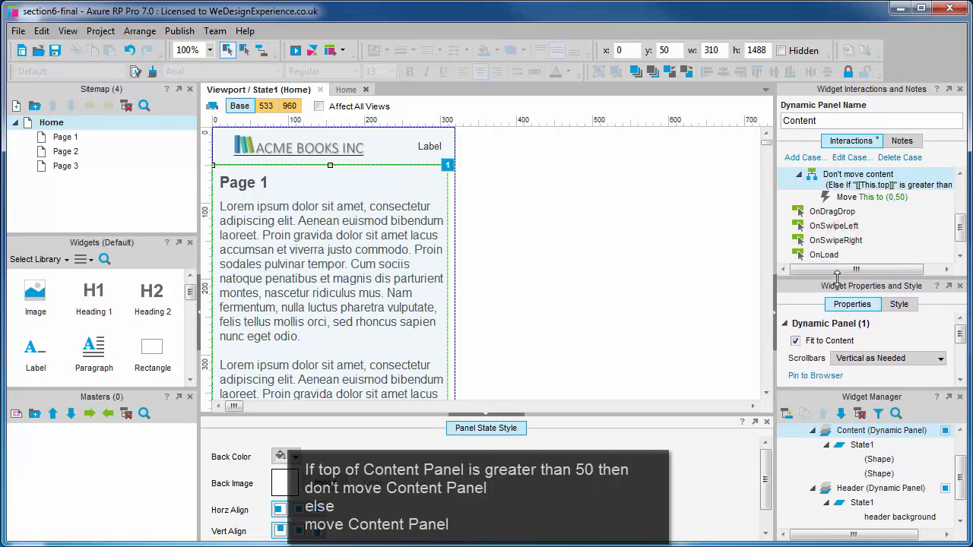
mouse_move(891, 225)
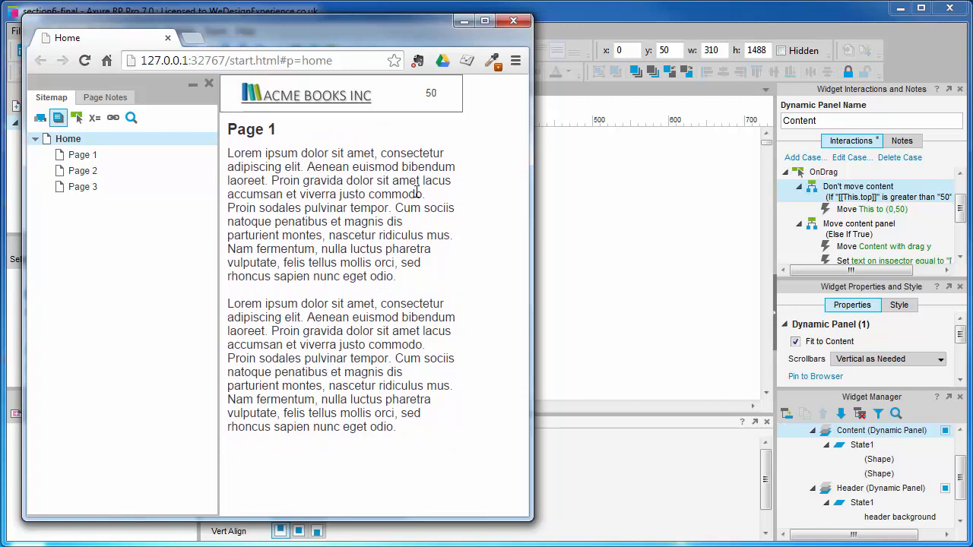
mouse_move(399, 304)
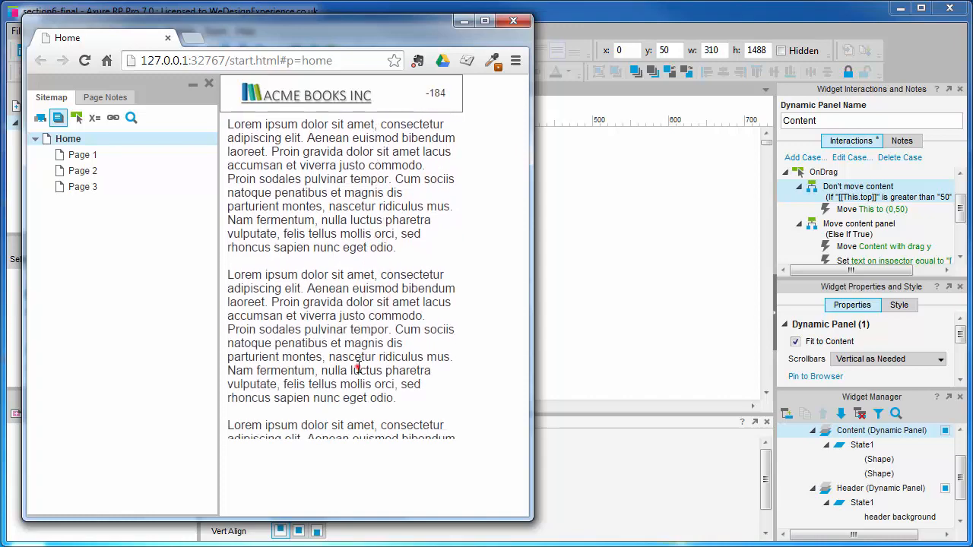
Drag the content in the Chrome preview and resize the browser to test another view.
scroll(down, 3)
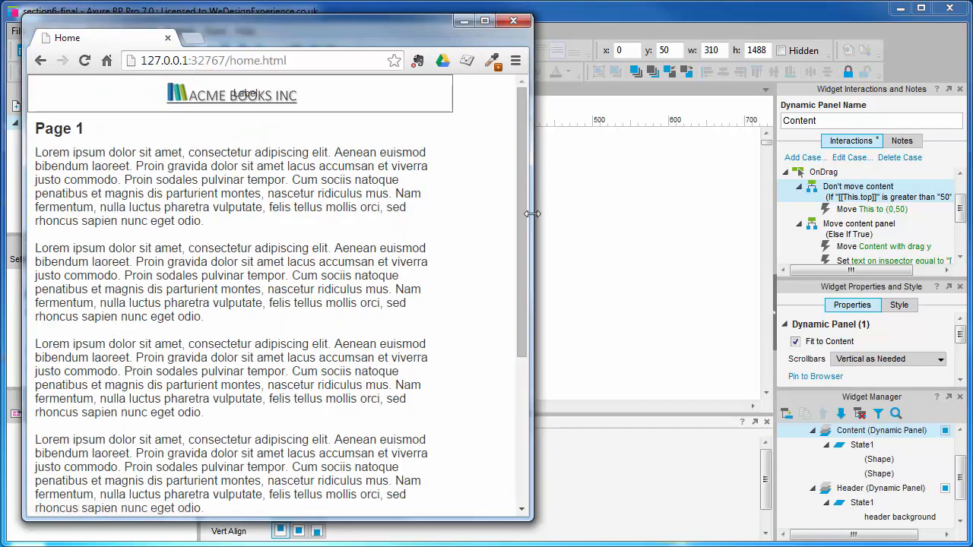
drag(532, 213, 924, 231)
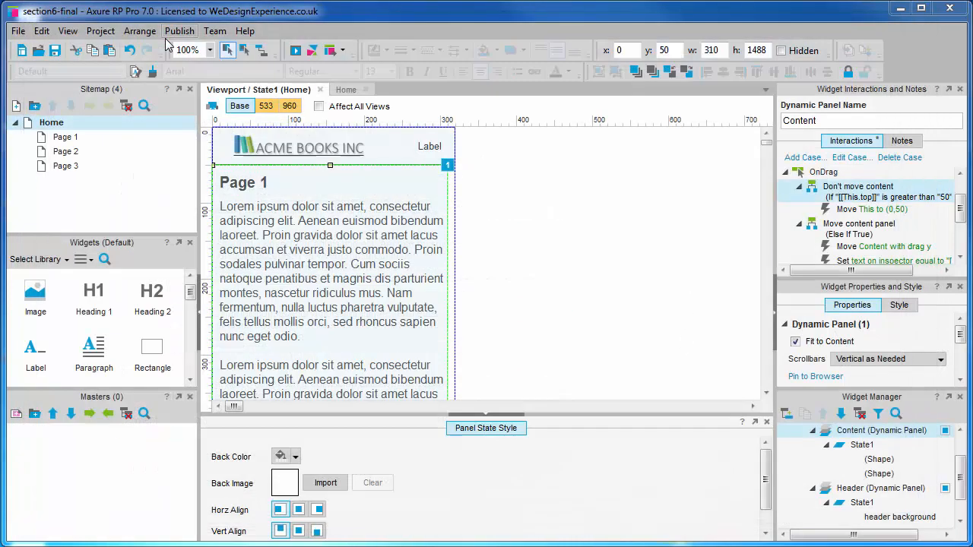
mouse_move(517, 271)
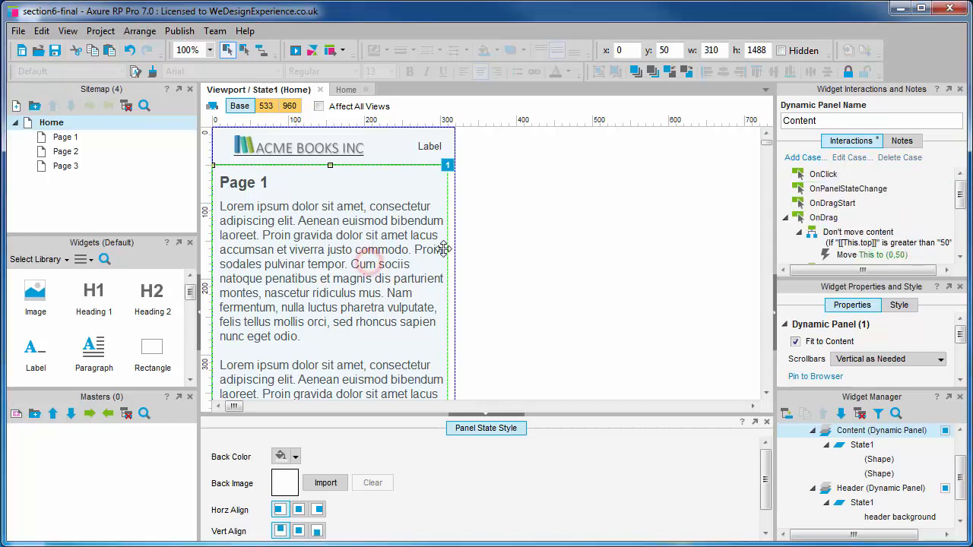
Add a second condition row: adaptive view does not equal Large, and confirm.
scroll(down, 3)
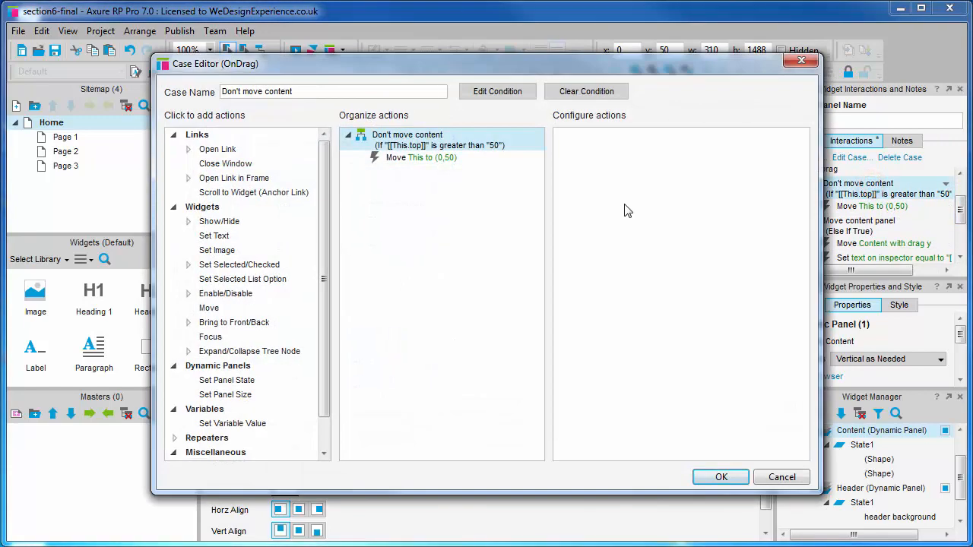
click(498, 91)
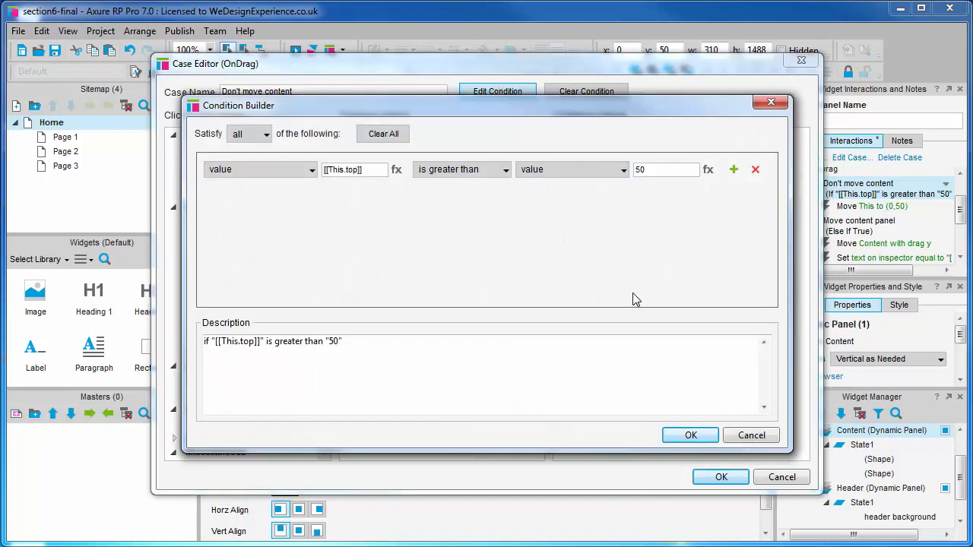
mouse_move(547, 262)
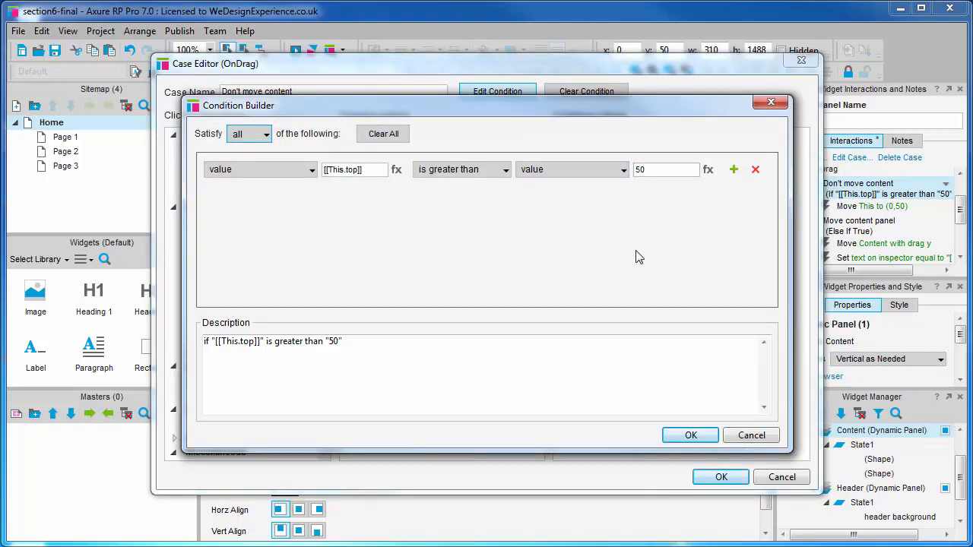
click(733, 171)
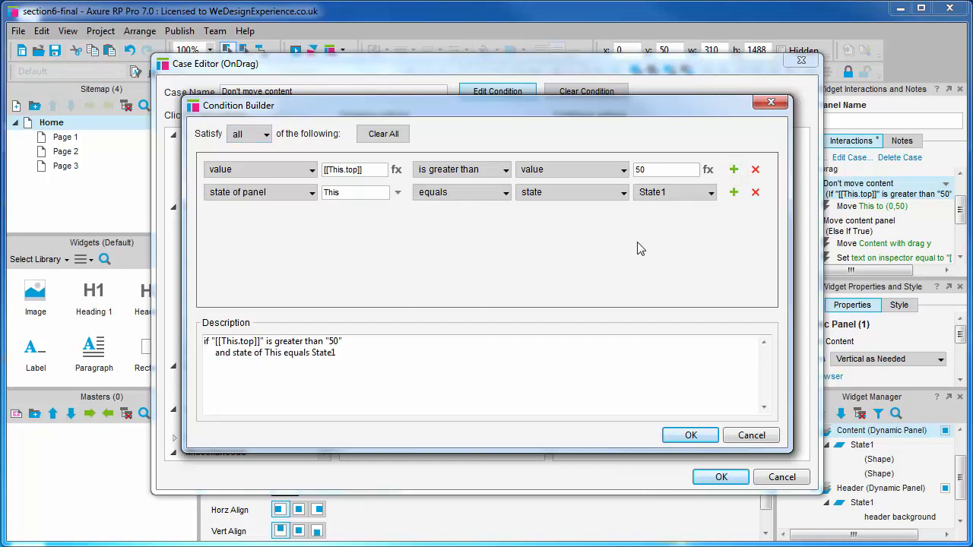
mouse_move(332, 212)
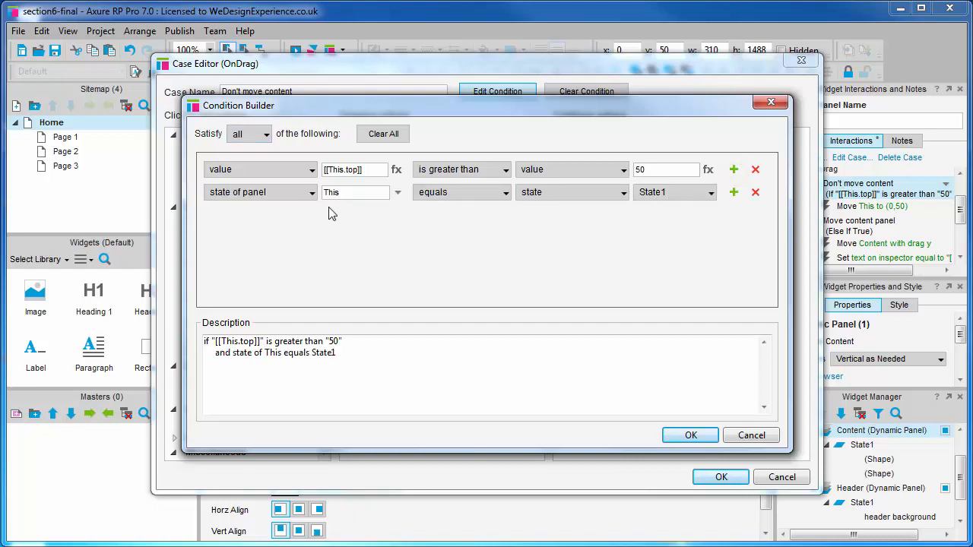
click(259, 192)
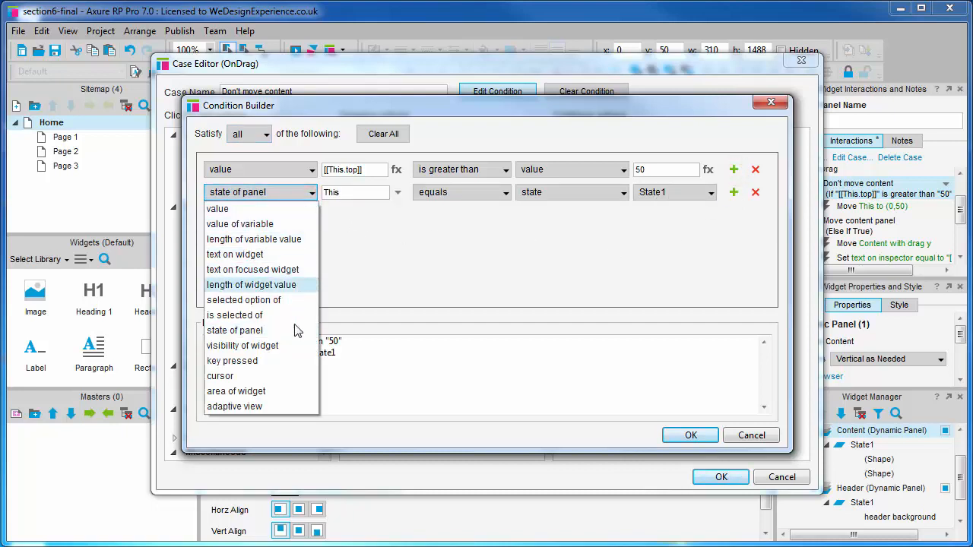
click(235, 407)
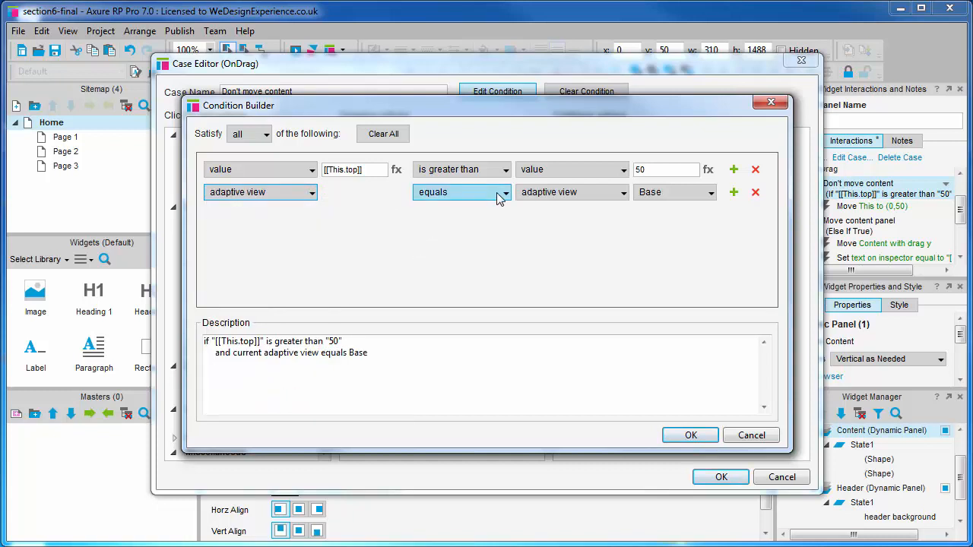
click(462, 192)
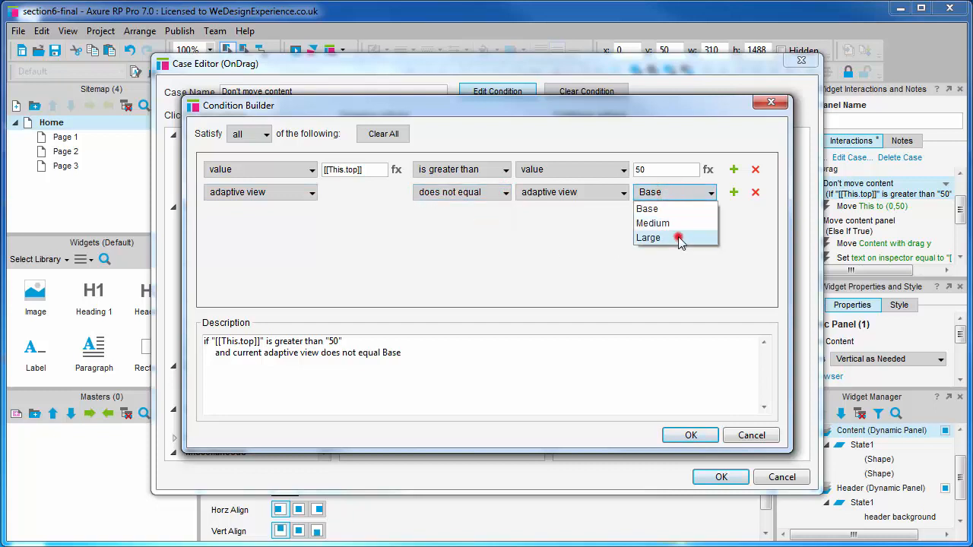
click(650, 238)
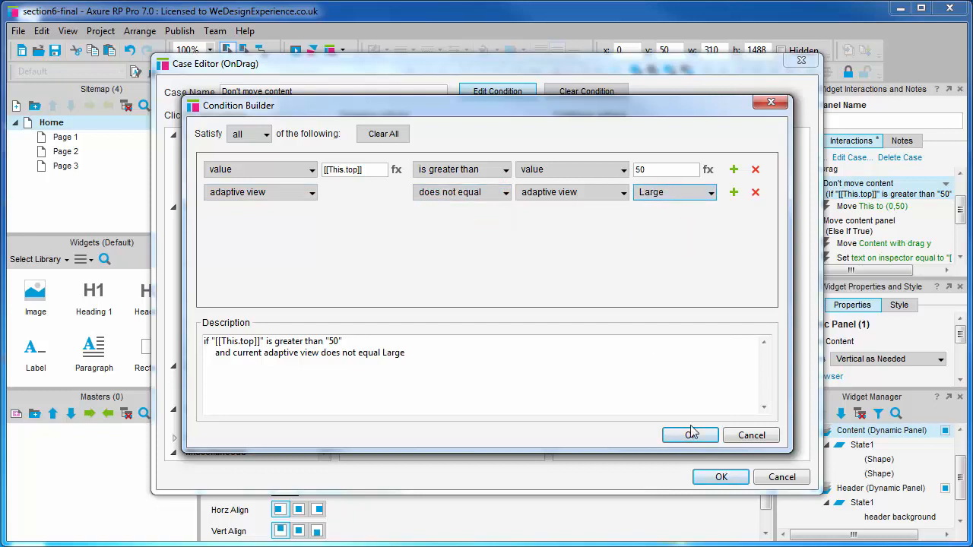
click(691, 435)
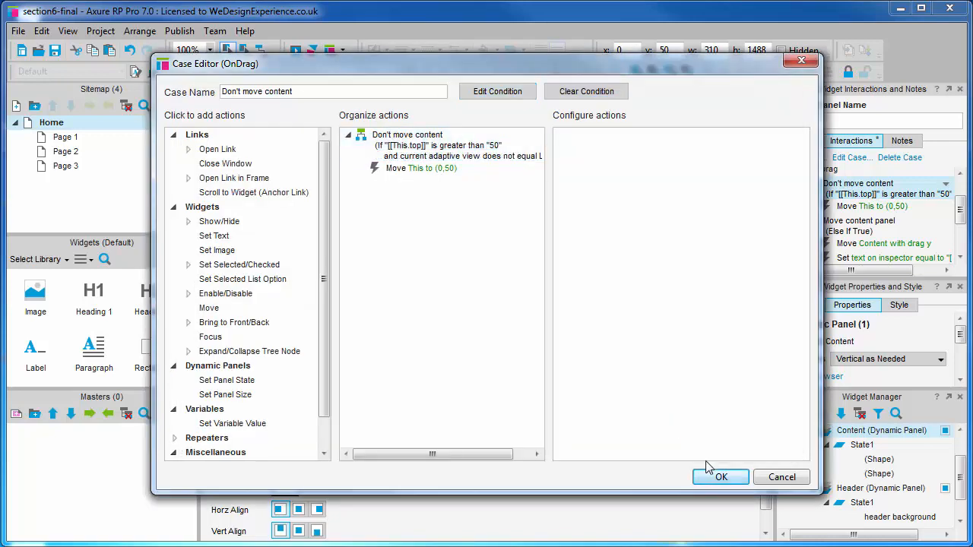
Give the Move content panel case the extra condition adaptive view does not equal Large and save both cases.
click(720, 477)
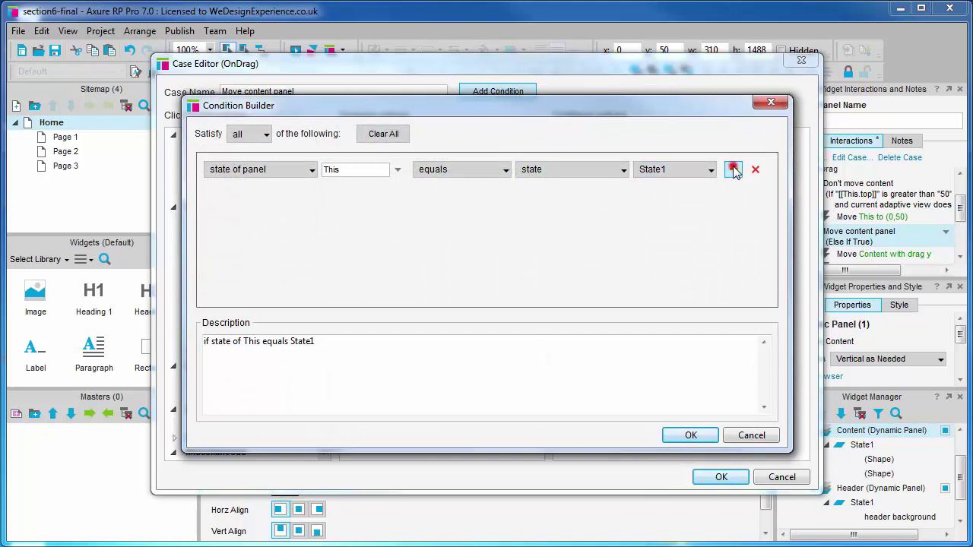
click(733, 169)
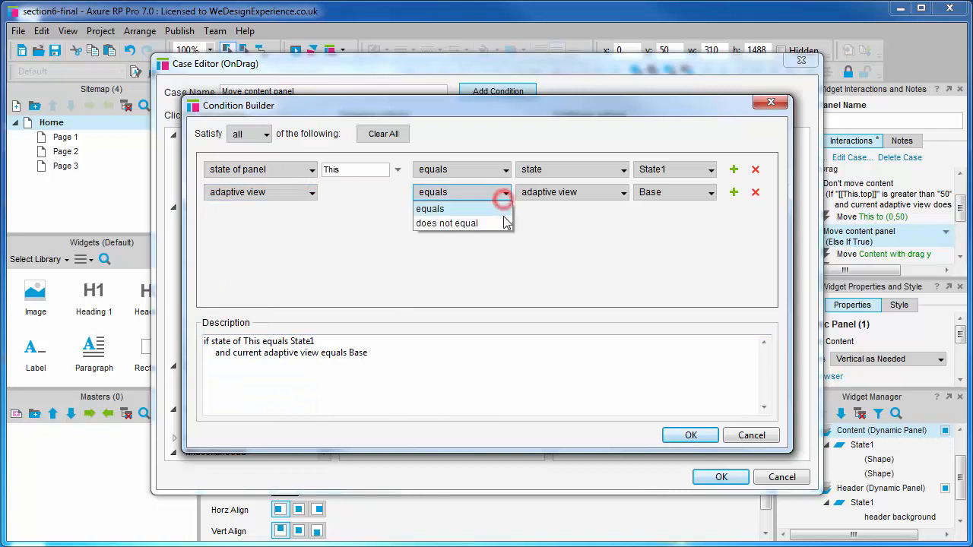
click(447, 222)
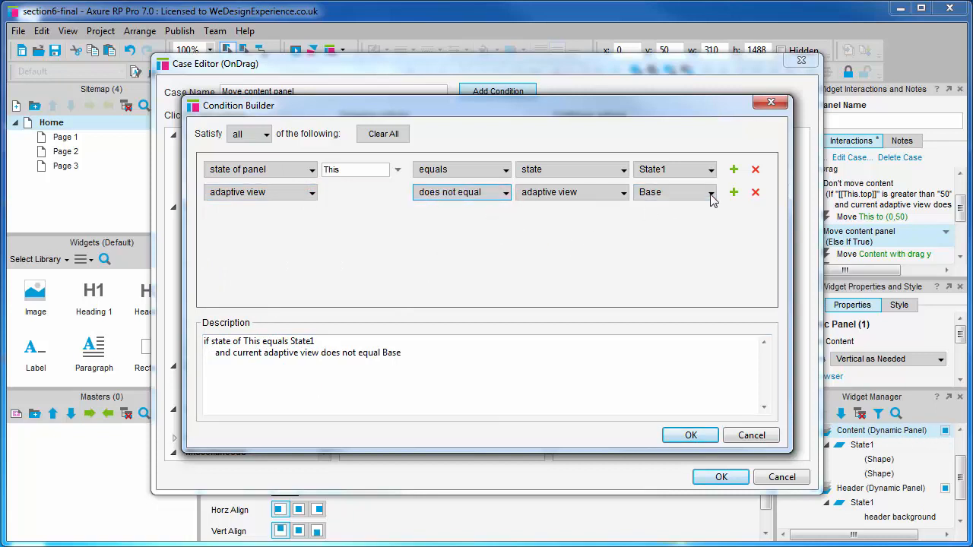
click(676, 192)
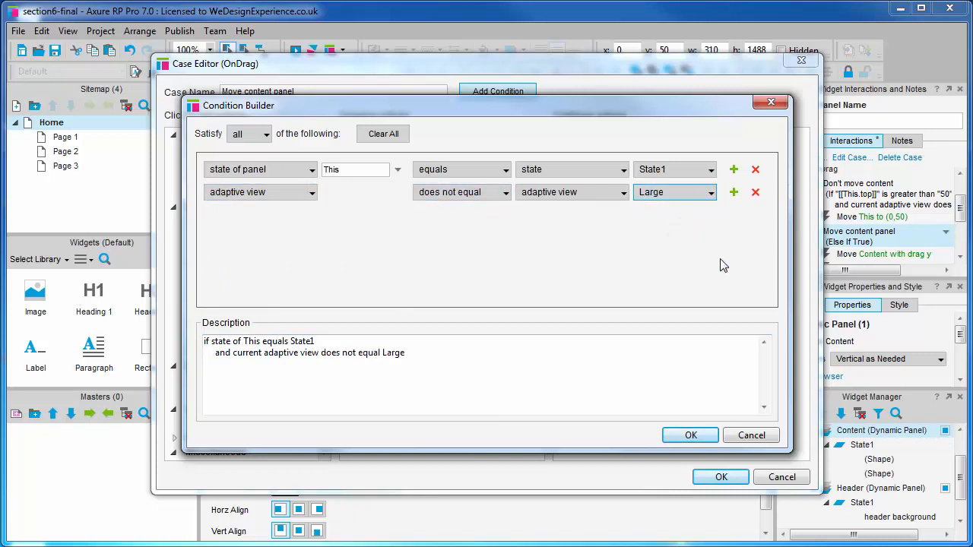
click(690, 435)
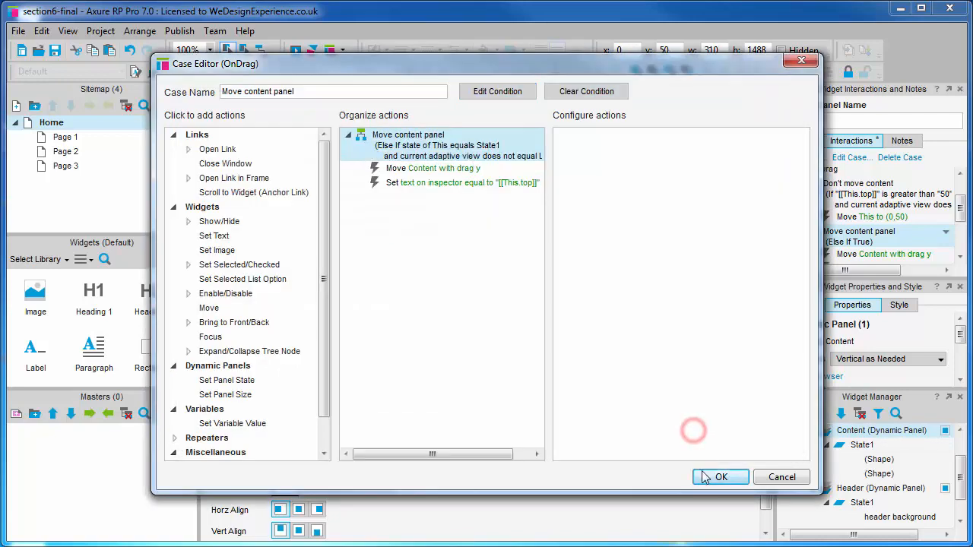
click(721, 477)
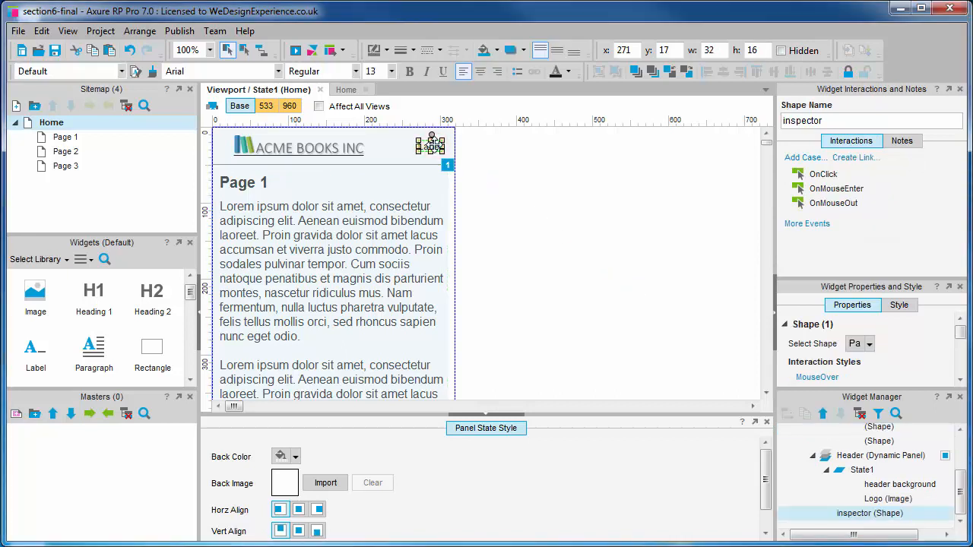
Unplace the inspector shape from the current view via its context menu.
right_click(429, 143)
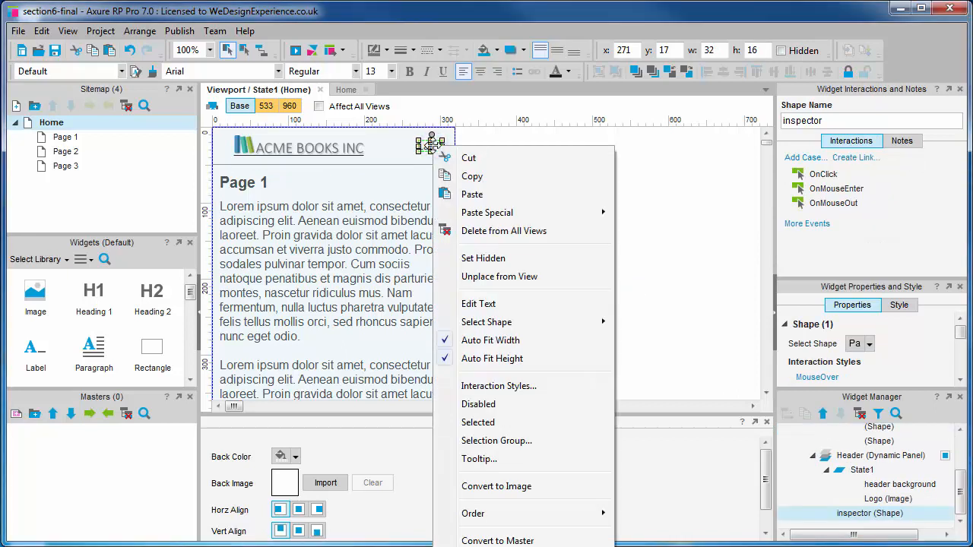
mouse_move(499, 277)
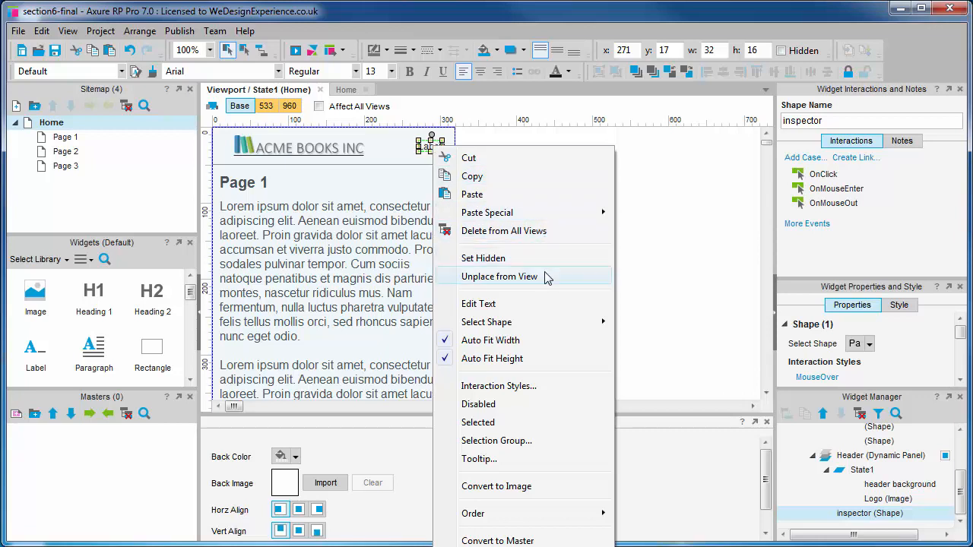
click(498, 277)
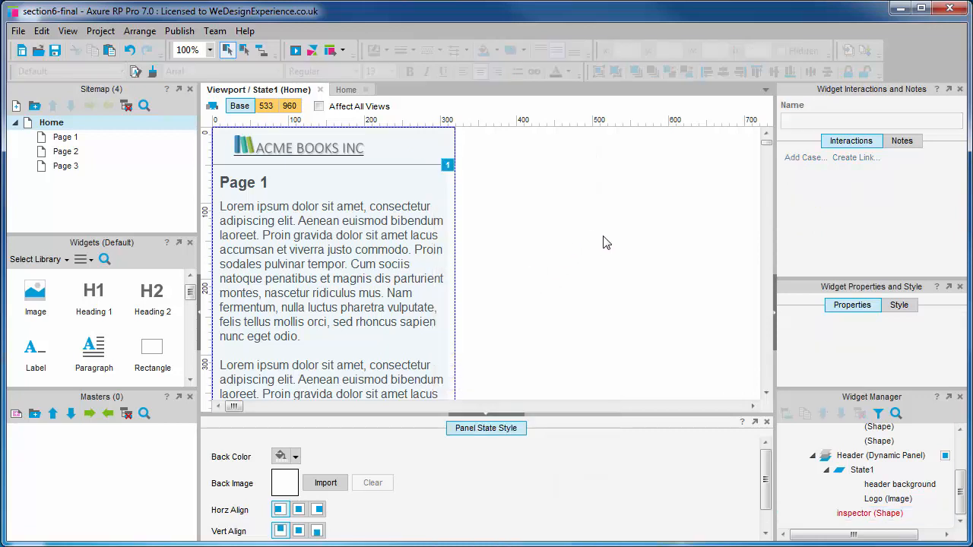